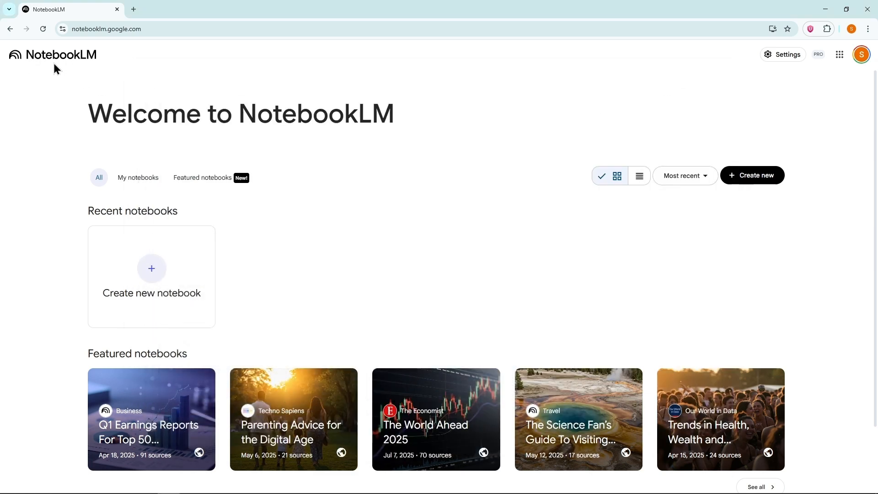
mouse_move(151, 276)
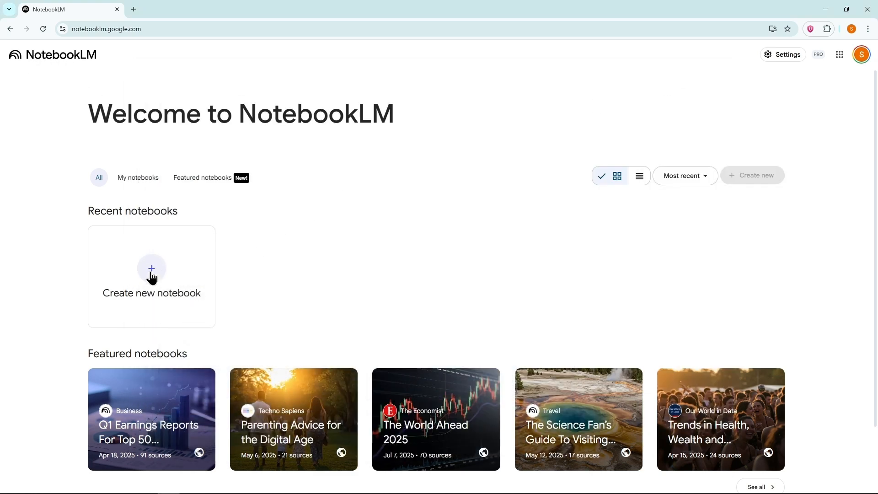
Create a new empty notebook, bringing up the Add sources dialog.
left_click(151, 275)
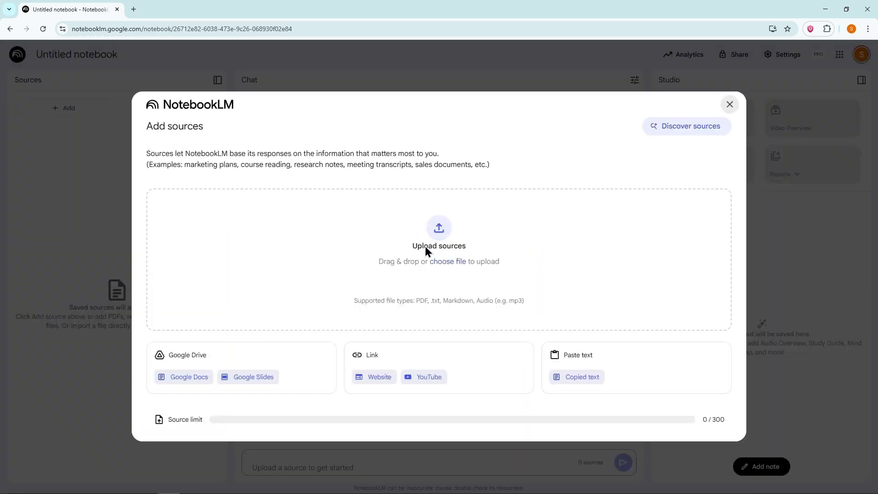
mouse_move(439, 260)
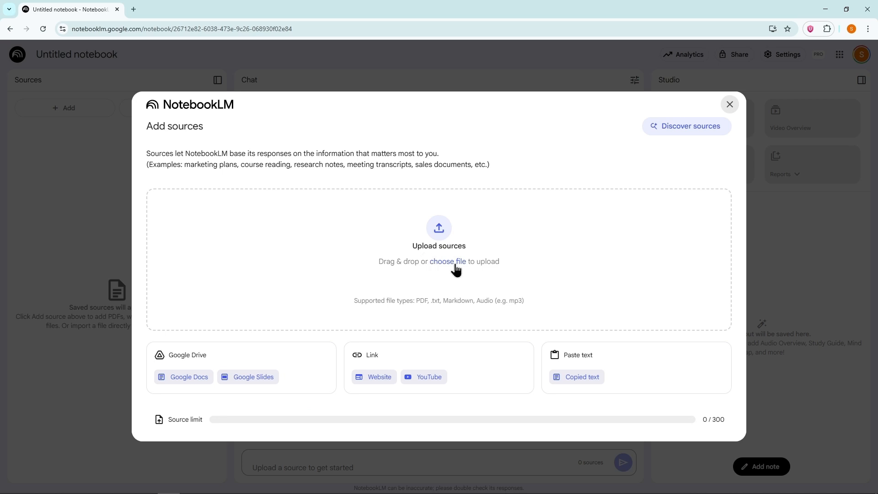
mouse_move(193, 356)
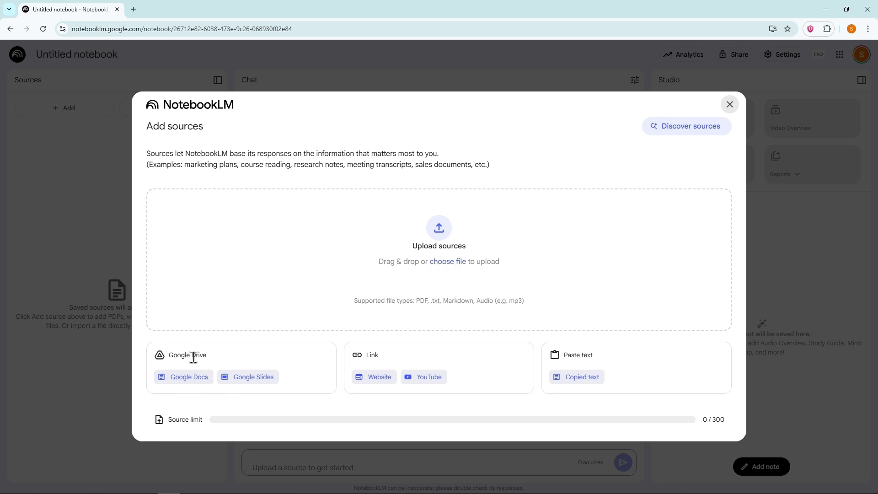
mouse_move(247, 376)
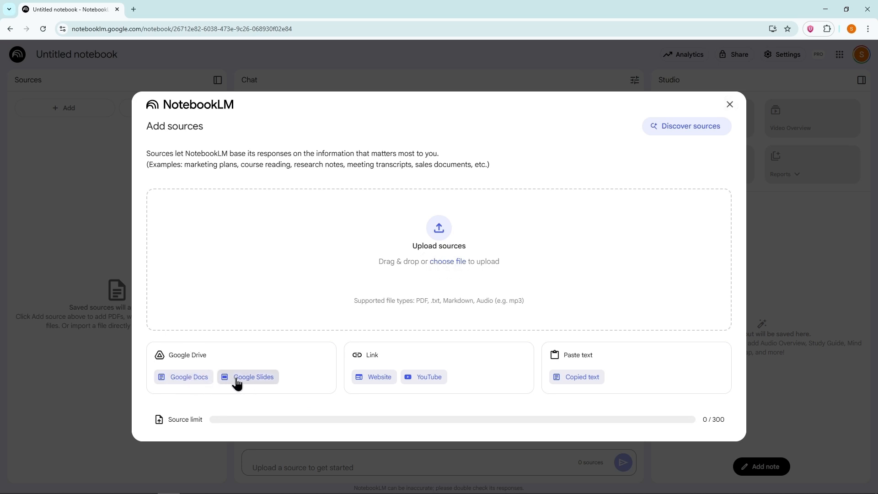
mouse_move(379, 376)
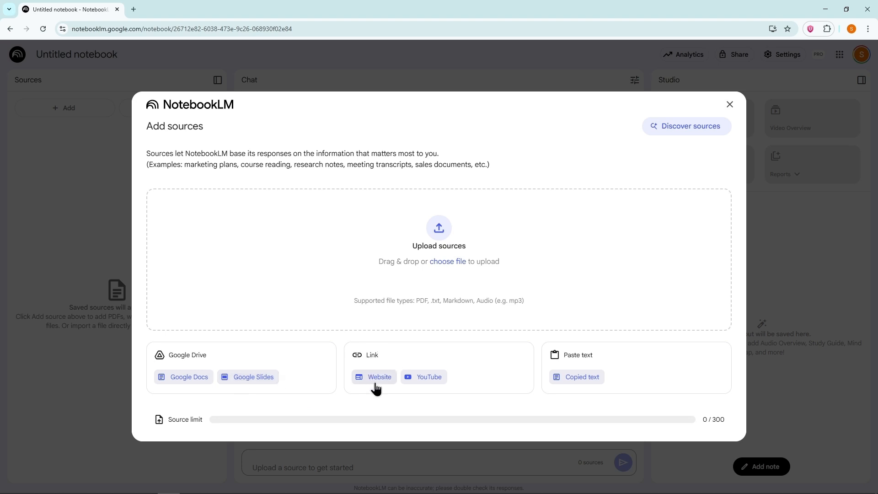
mouse_move(577, 363)
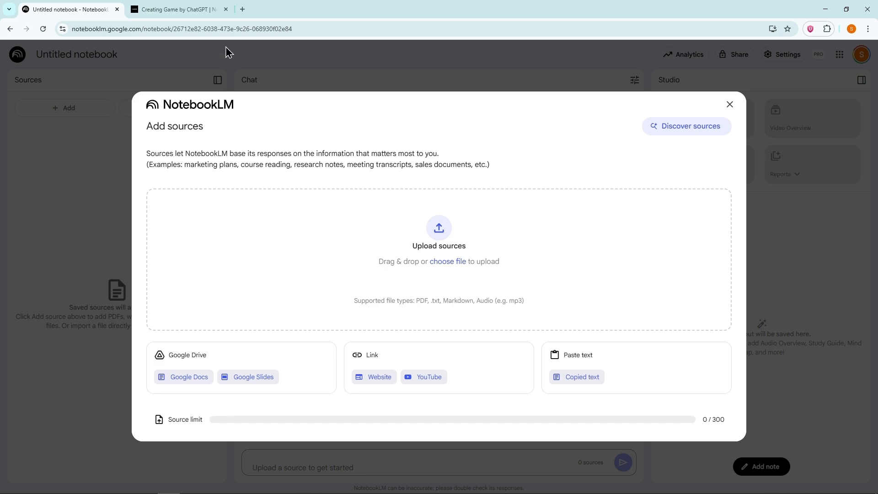
Copy the Flappy Bird article URL and insert it as a Website link source.
left_click(177, 9)
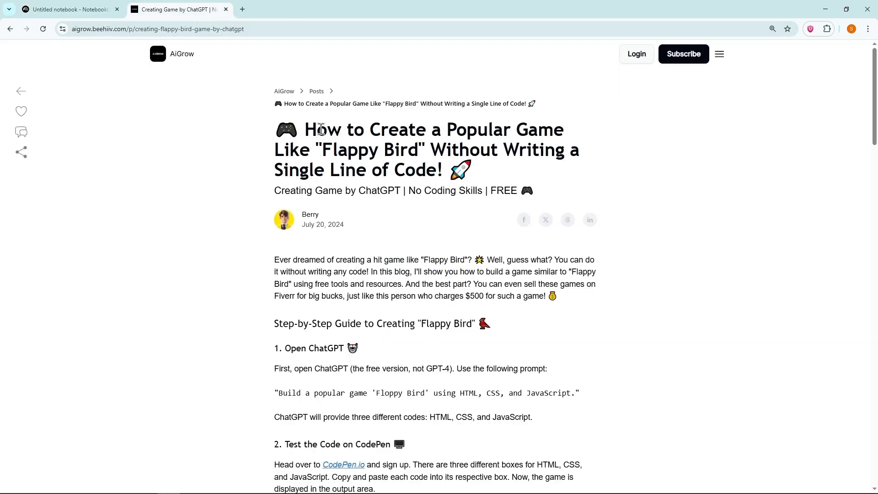
left_click(67, 9)
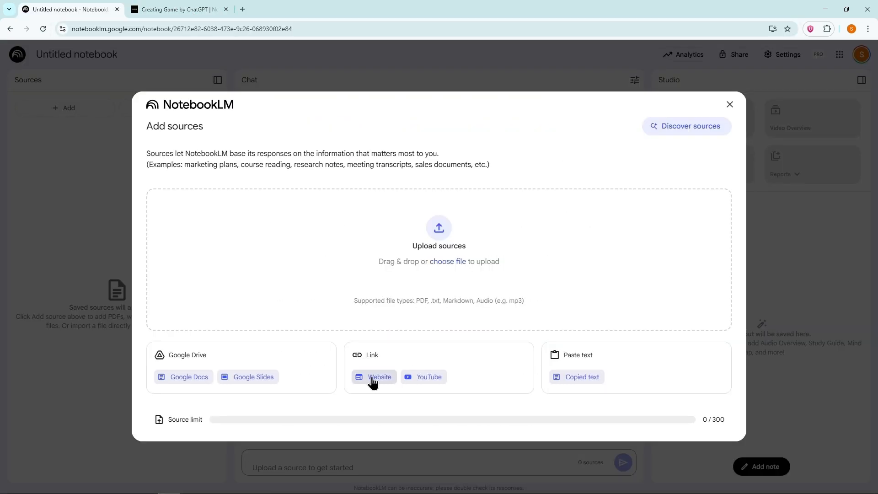
left_click(380, 376)
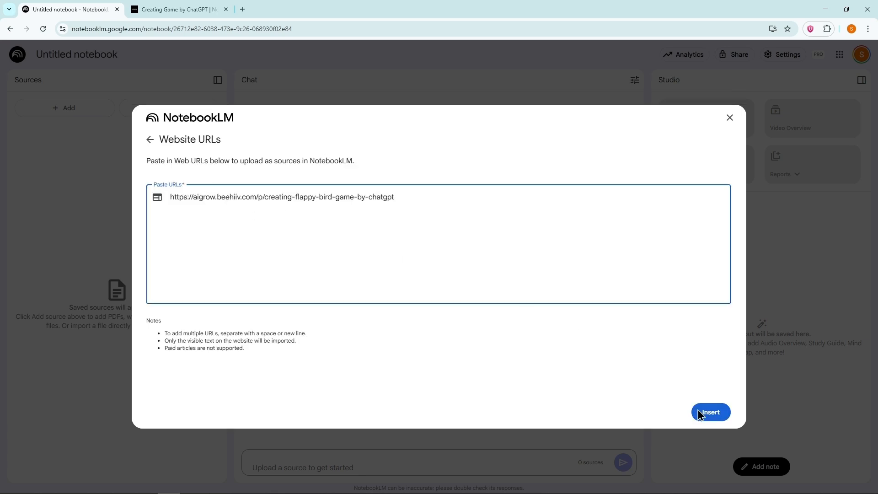
left_click(710, 413)
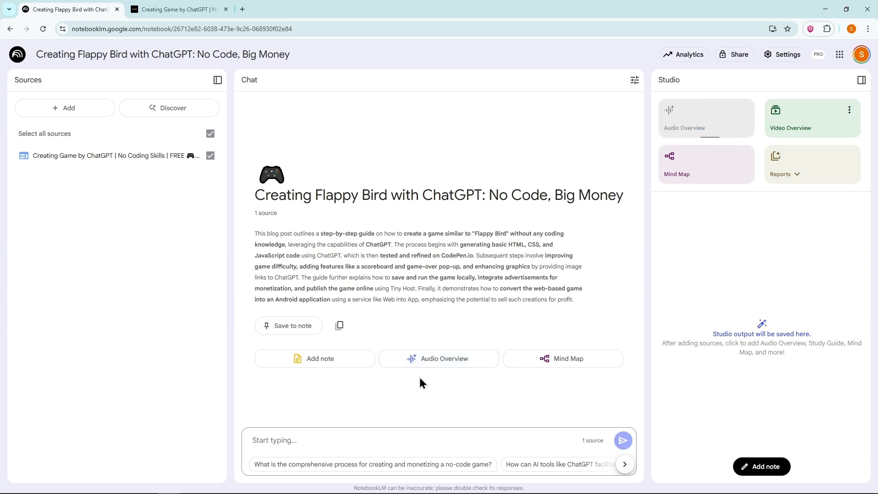
Generate the Audio Overview "Code-Free Games to Cash" from the article source and play it.
left_click(705, 118)
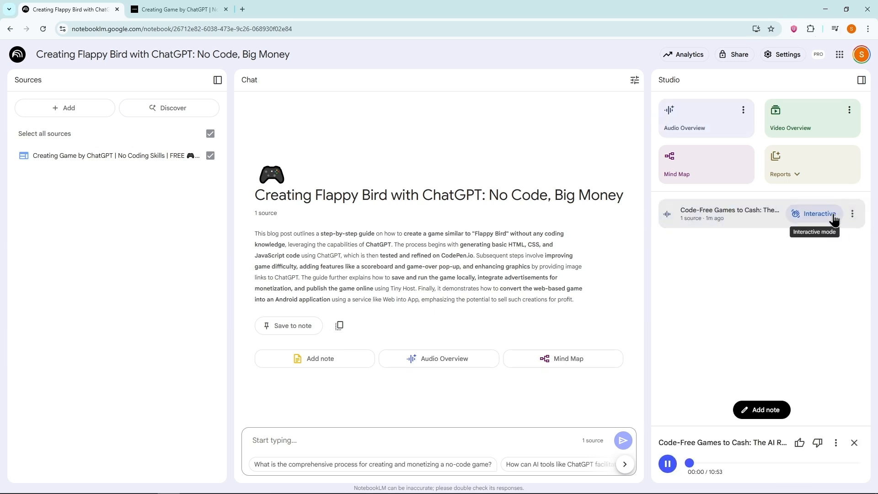
mouse_move(698, 353)
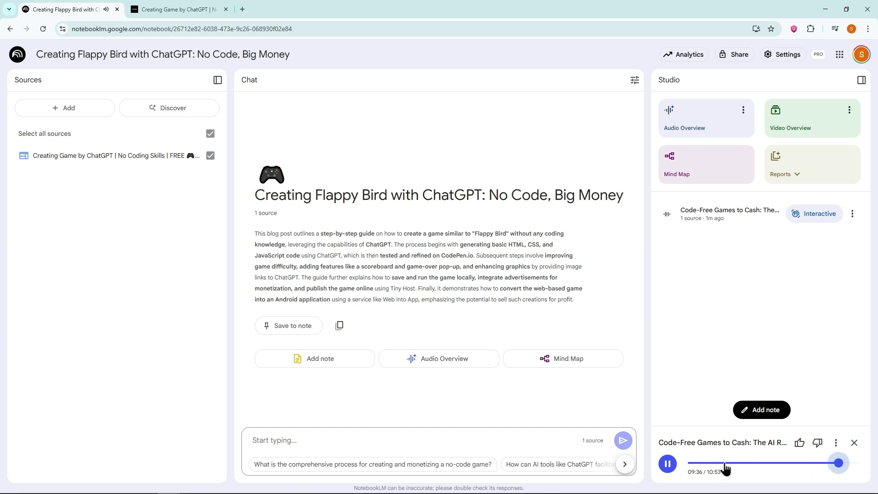
From the Docs script, search 'google ai studio' in a new tab and land on its new chat page.
left_click(179, 9)
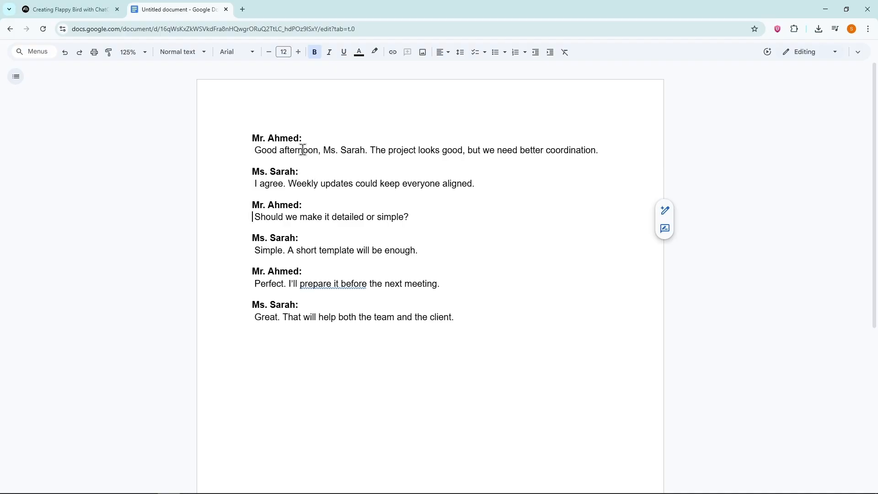
mouse_move(273, 176)
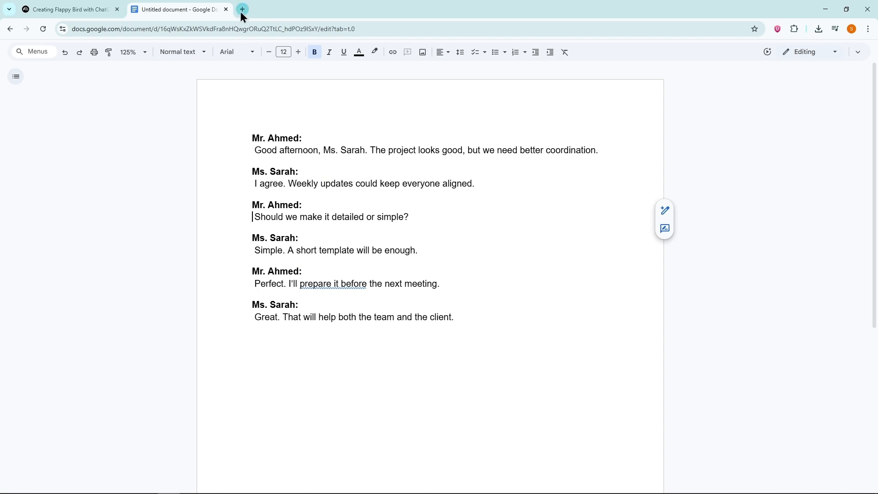
left_click(242, 10)
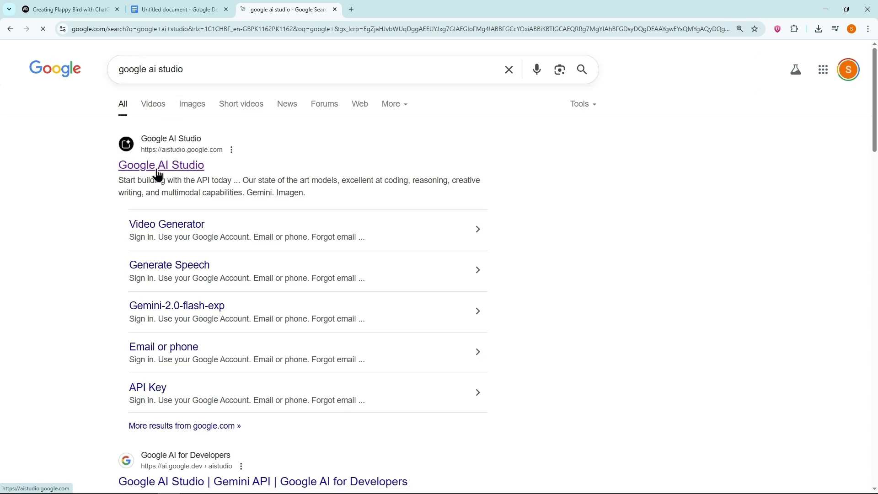
left_click(161, 164)
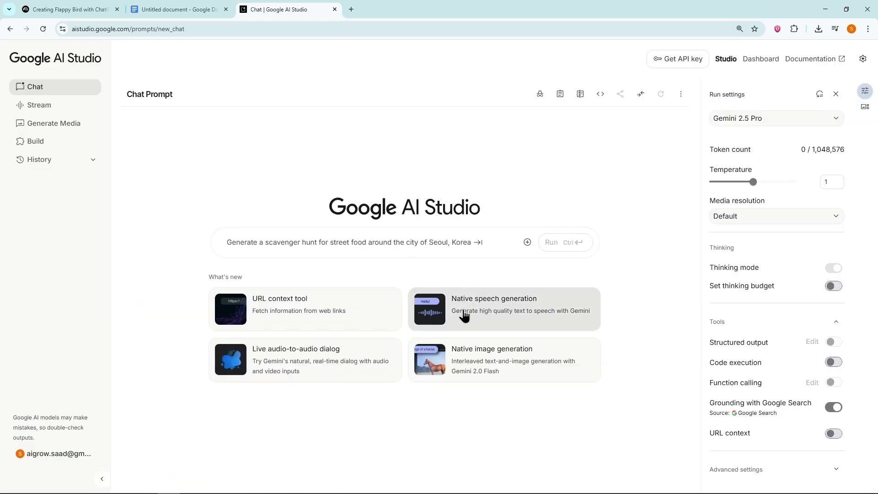
In Native speech generation, paste the Docs dialogue's first lines into Speaker 1 and Speaker 2 under a podcast style.
left_click(502, 308)
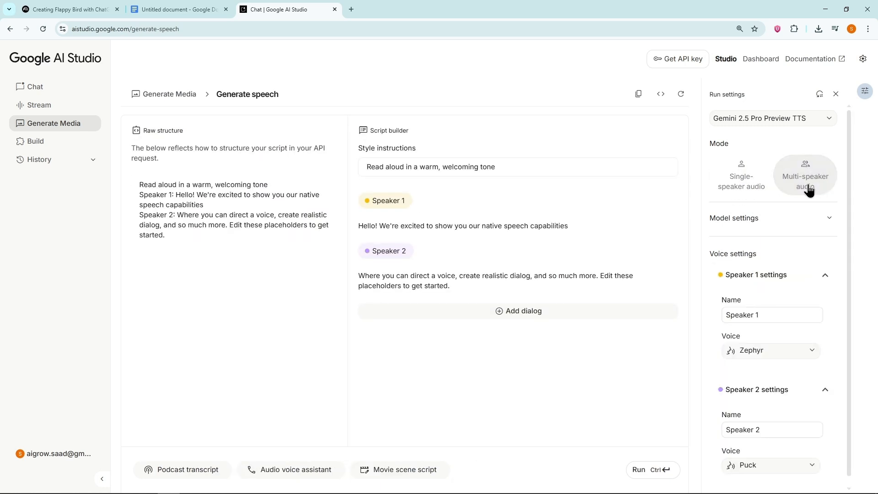
mouse_move(197, 469)
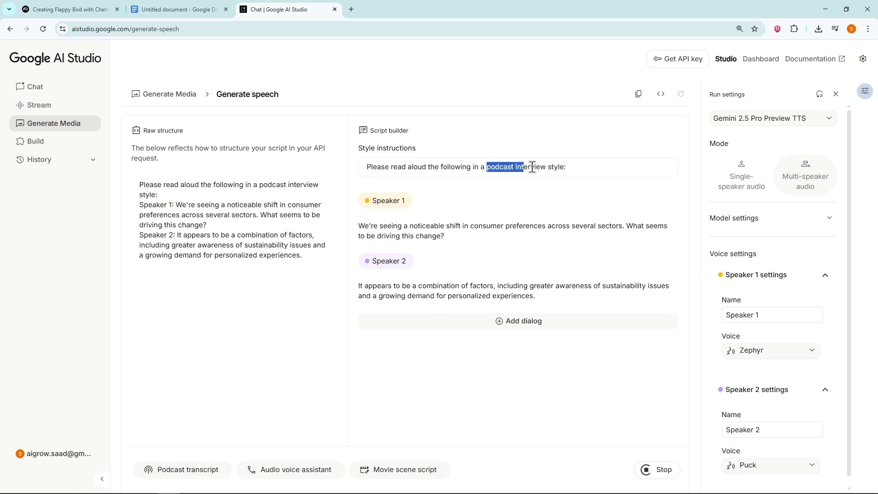
left_click(178, 9)
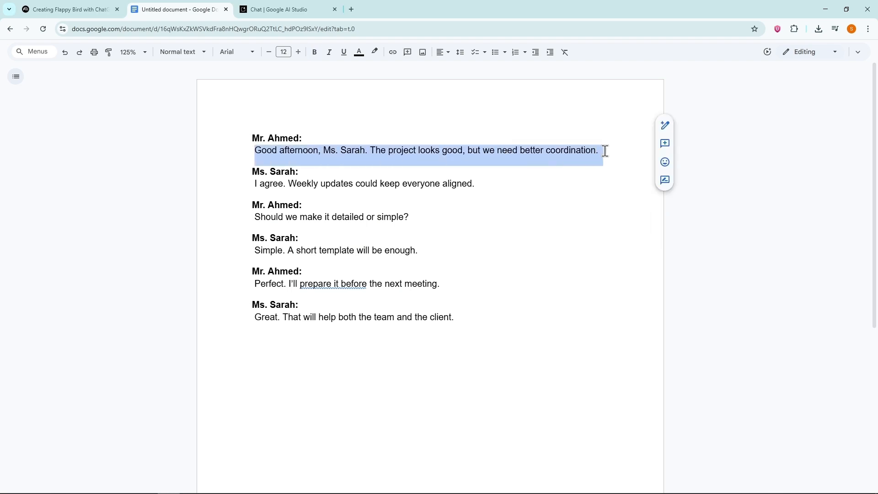
left_click(277, 9)
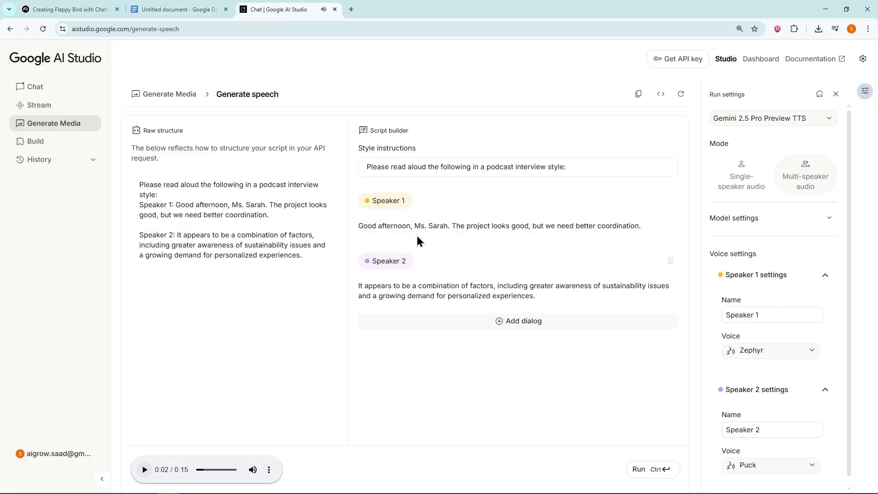
left_click(179, 10)
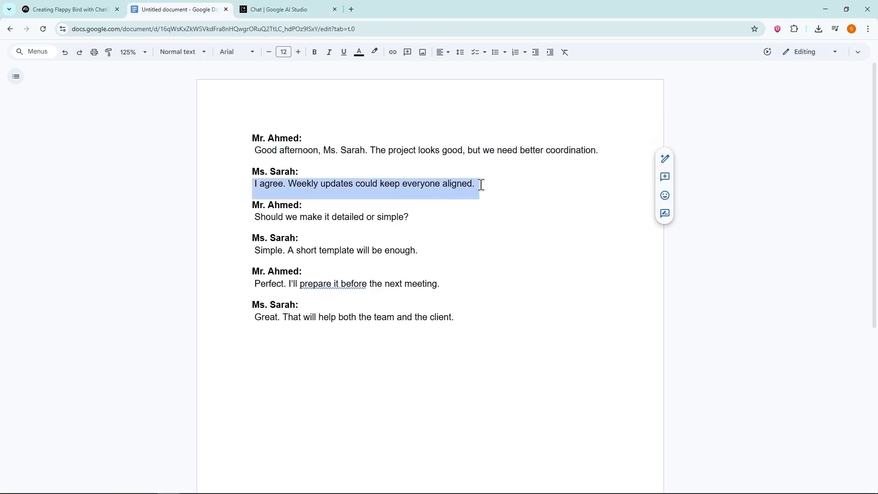
left_click(288, 9)
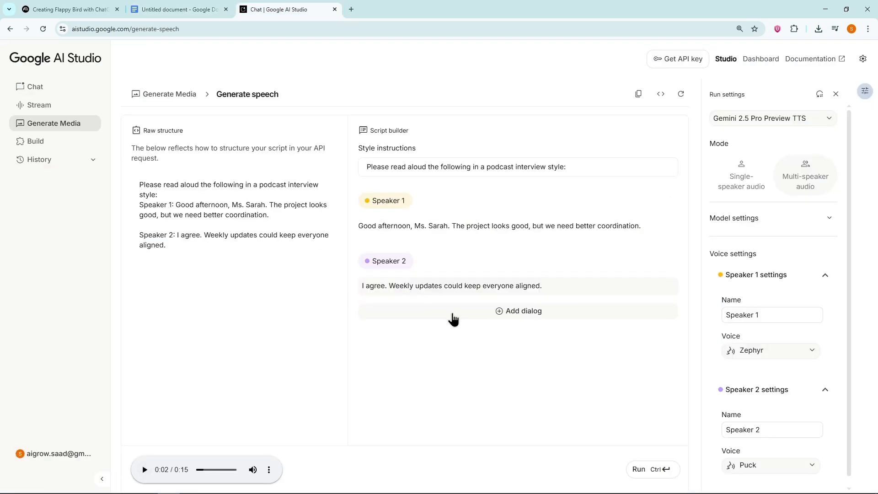
left_click(179, 9)
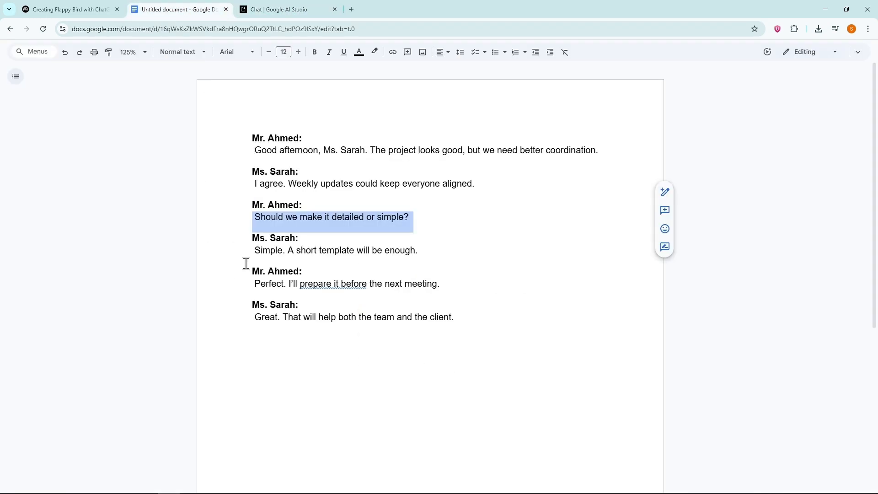
Set Speaker 1's voice to Charon, run the script and play the 21-second dialogue clip.
left_click(285, 9)
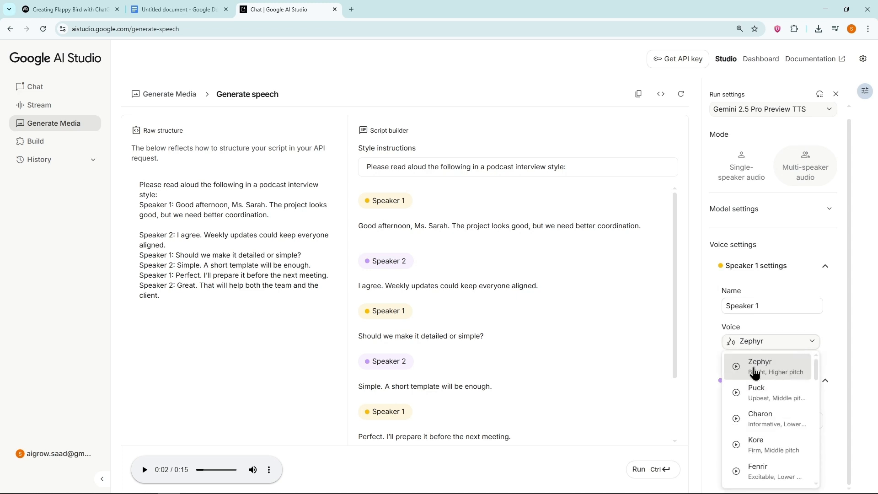
left_click(760, 417)
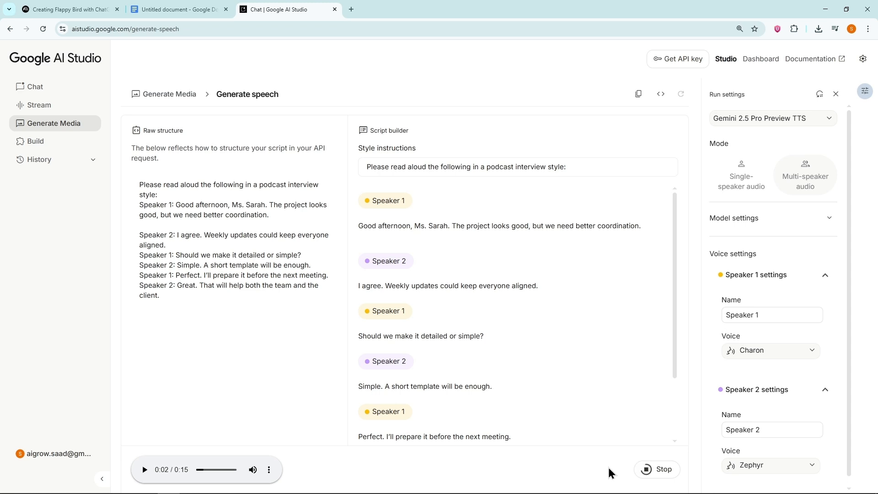
left_click(657, 469)
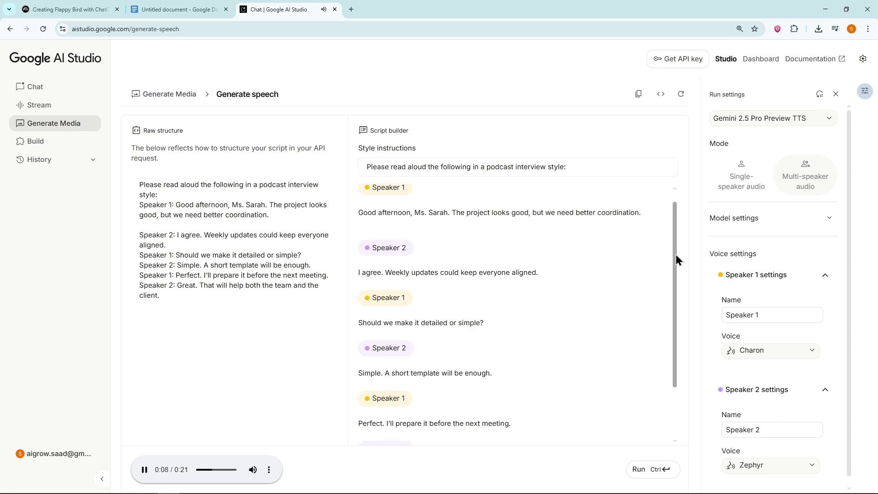
mouse_move(648, 248)
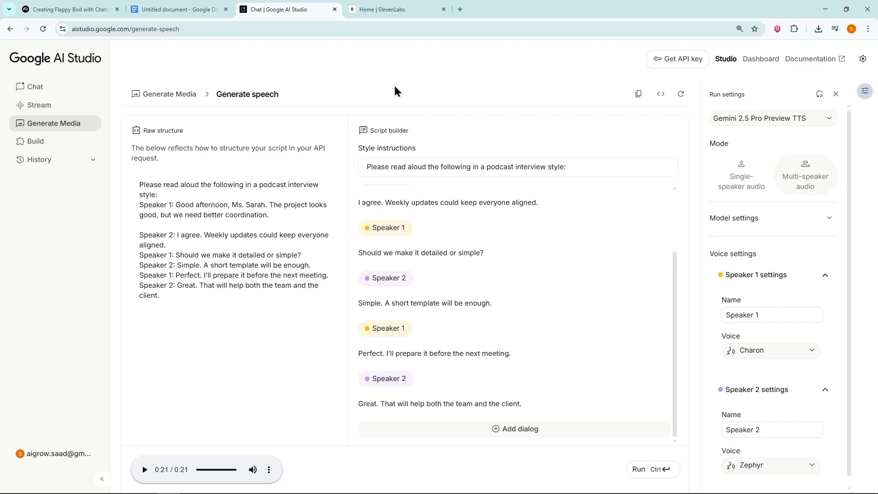
In ElevenLabs, browse the Voices library, dismiss the clone-voice dialog and move to Text to Speech.
left_click(395, 10)
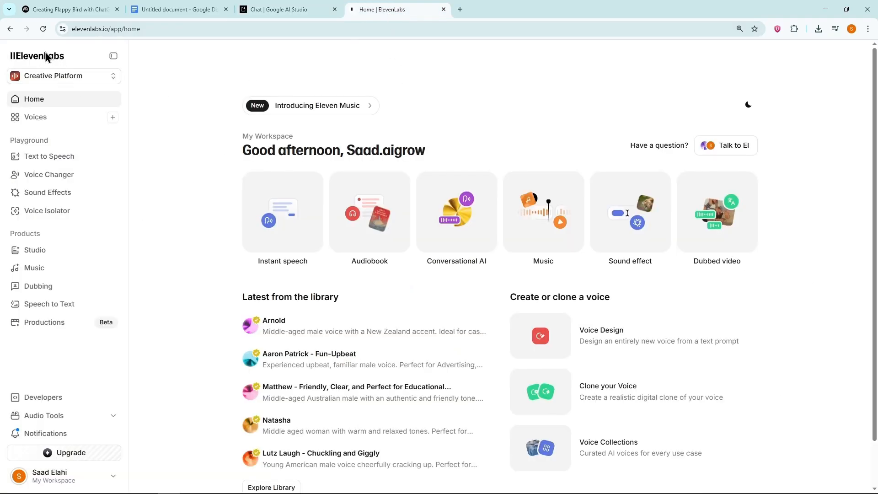
left_click(36, 117)
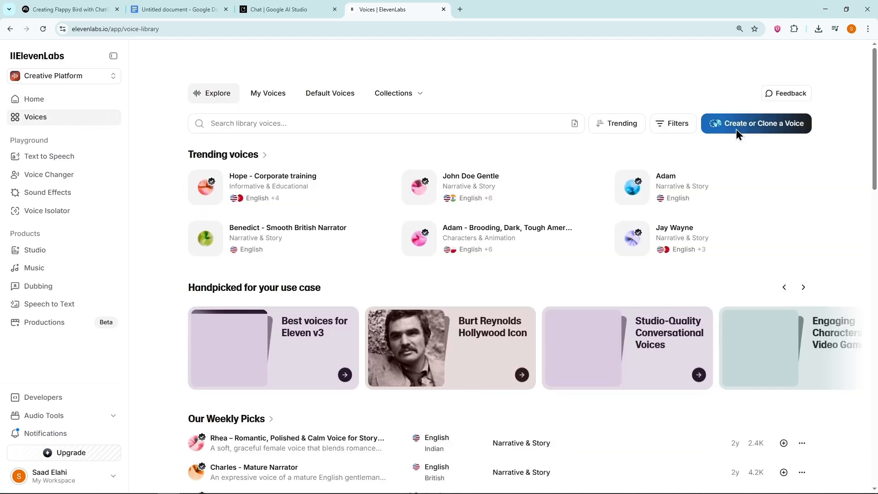
left_click(756, 124)
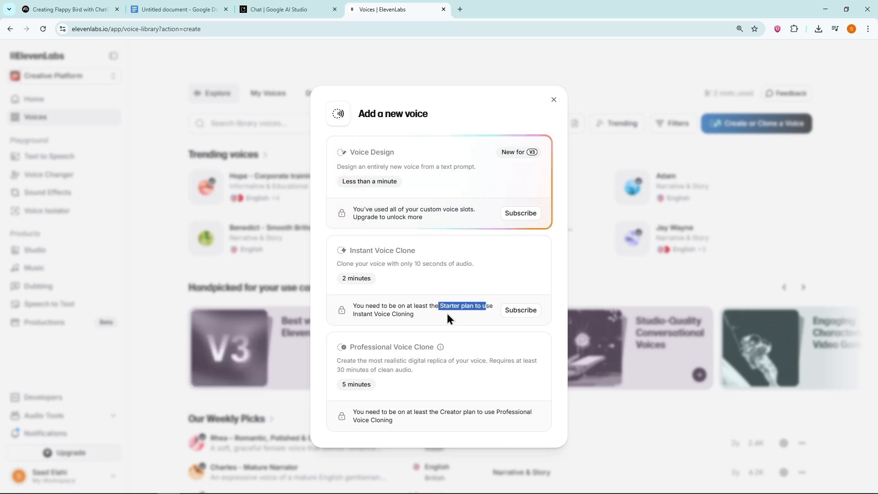
left_click(553, 100)
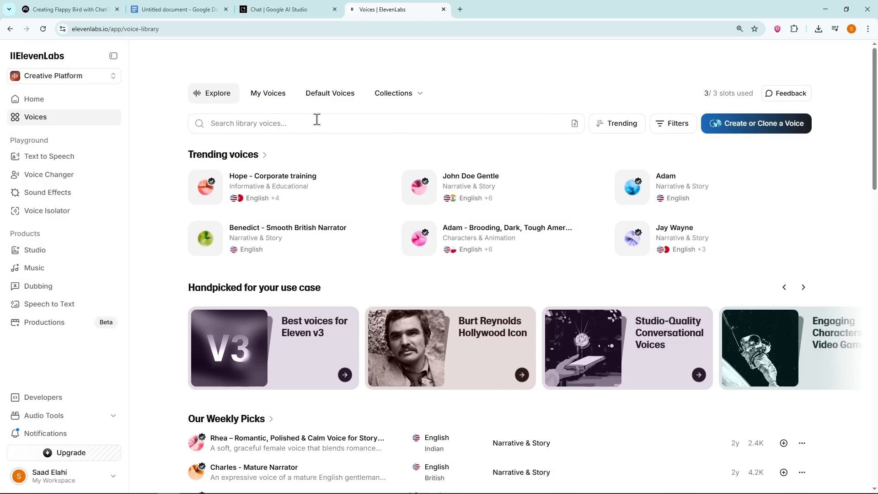
left_click(49, 157)
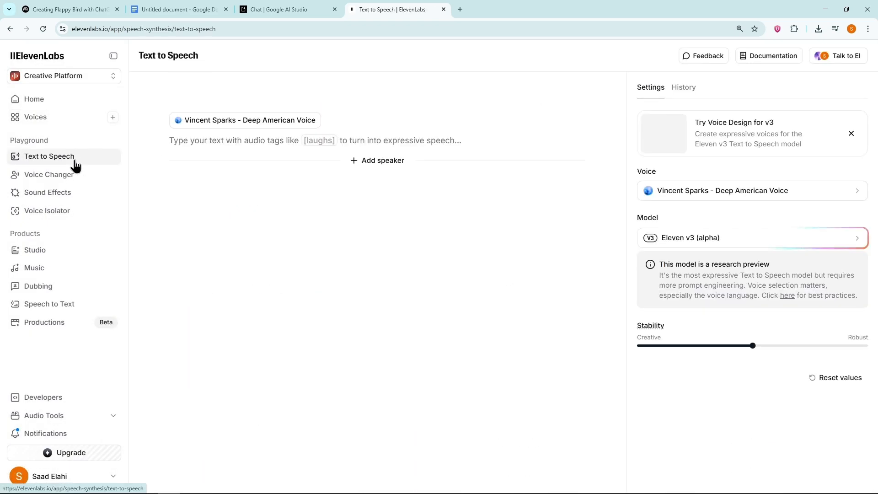
Add speaker blocks to the dialogue, assigning the second speaker the Alice voice.
left_click(377, 160)
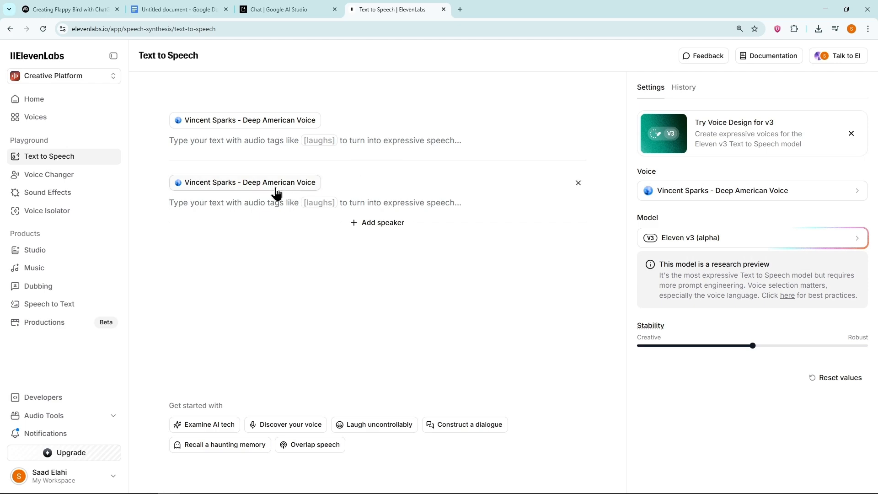
left_click(245, 182)
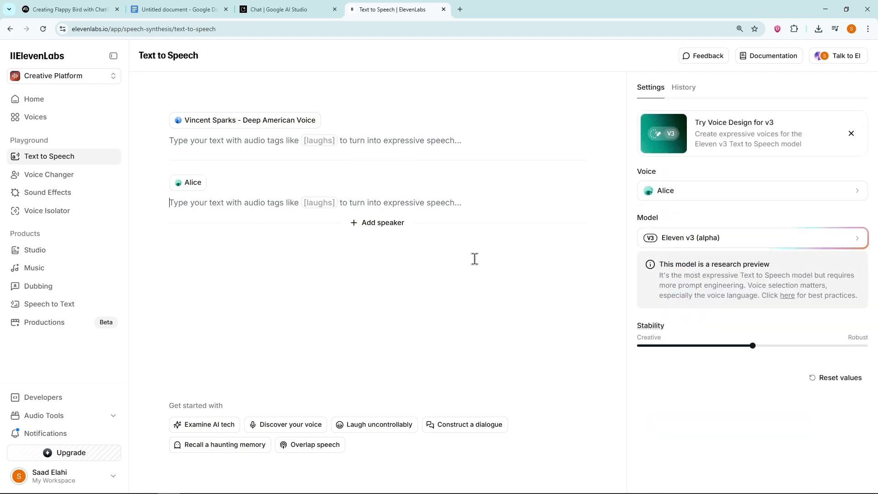
left_click(377, 222)
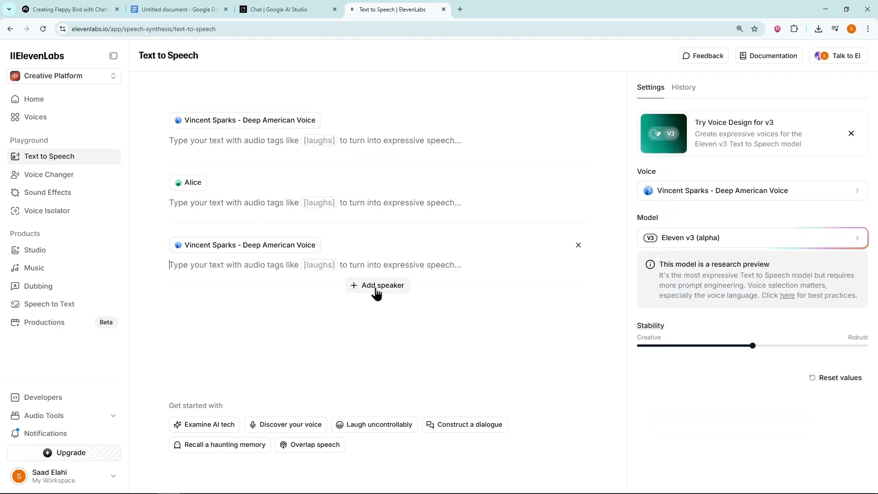
left_click(378, 285)
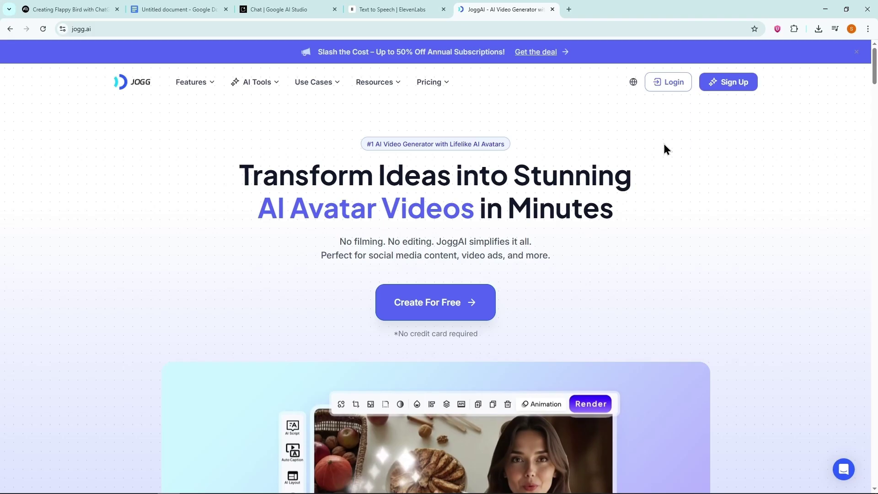
mouse_move(139, 90)
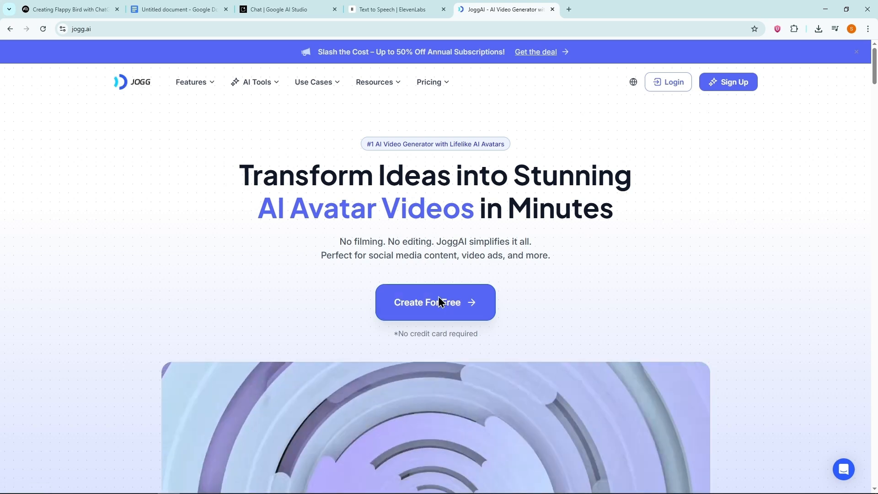
Enter the JoggAI app via Create For Free and start a Video Podcast project.
left_click(436, 303)
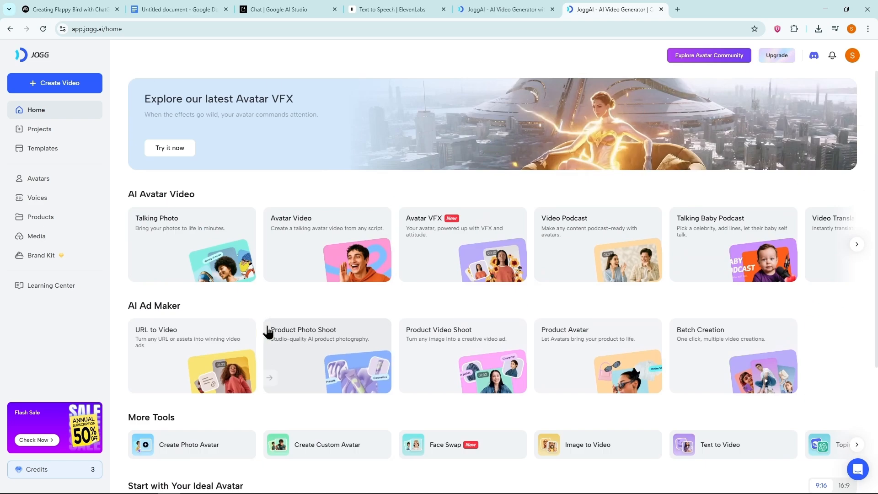
mouse_move(734, 229)
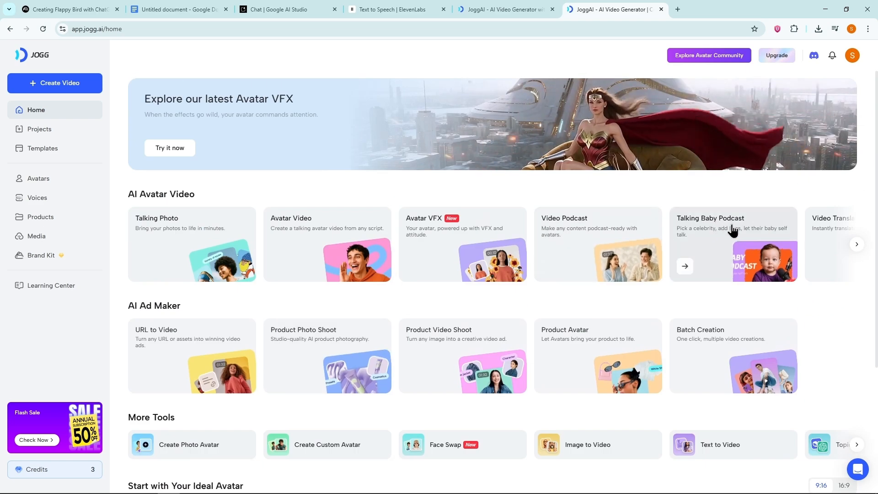
mouse_move(583, 255)
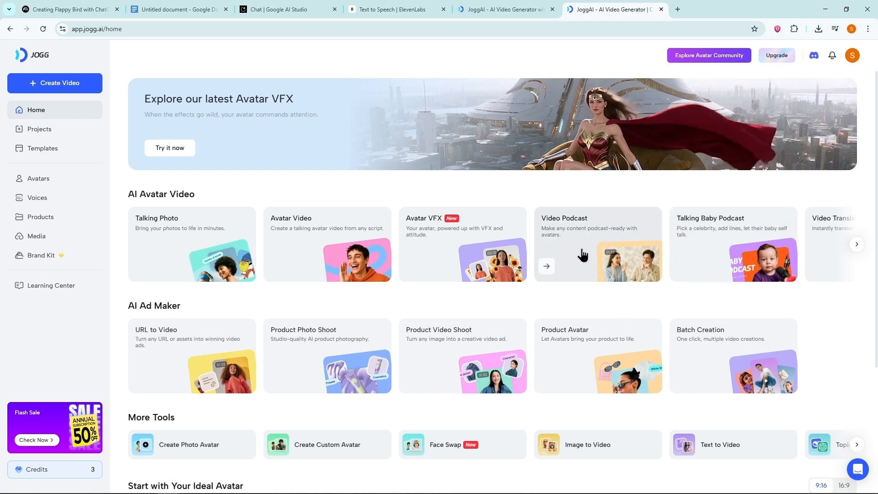
left_click(597, 246)
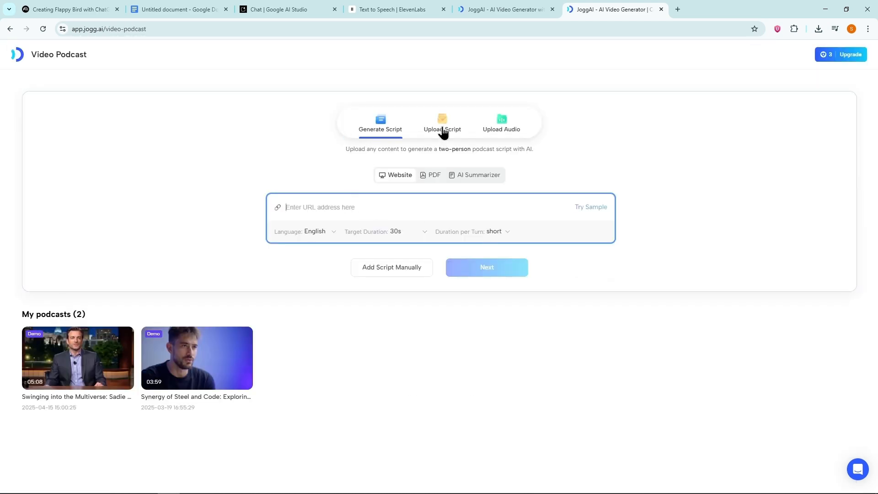
Upload download.wav as the podcast audio and continue to avatar selection.
left_click(500, 122)
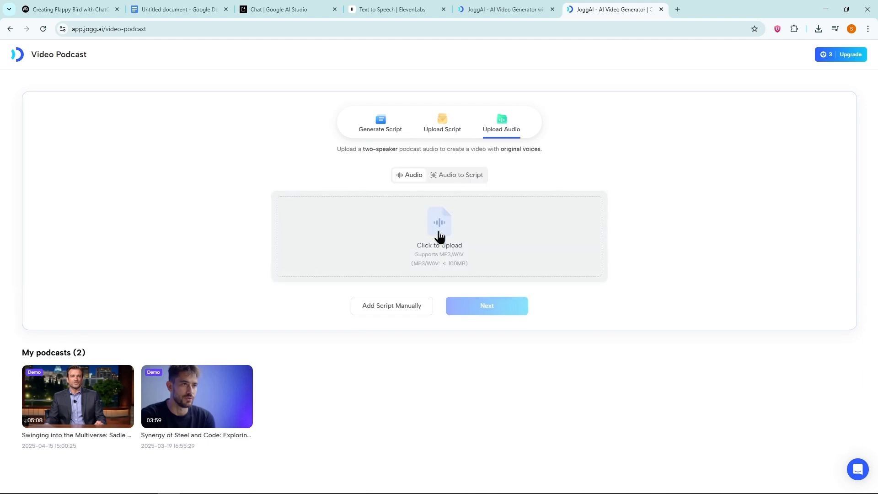
left_click(439, 229)
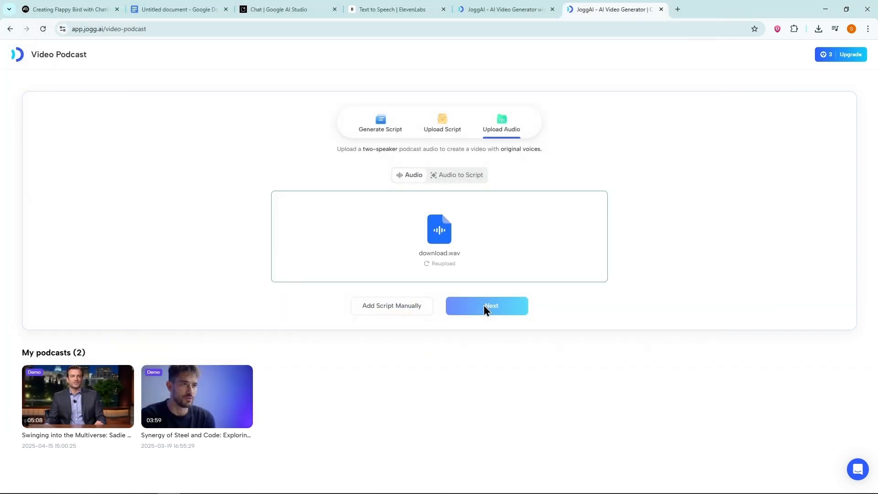
left_click(485, 305)
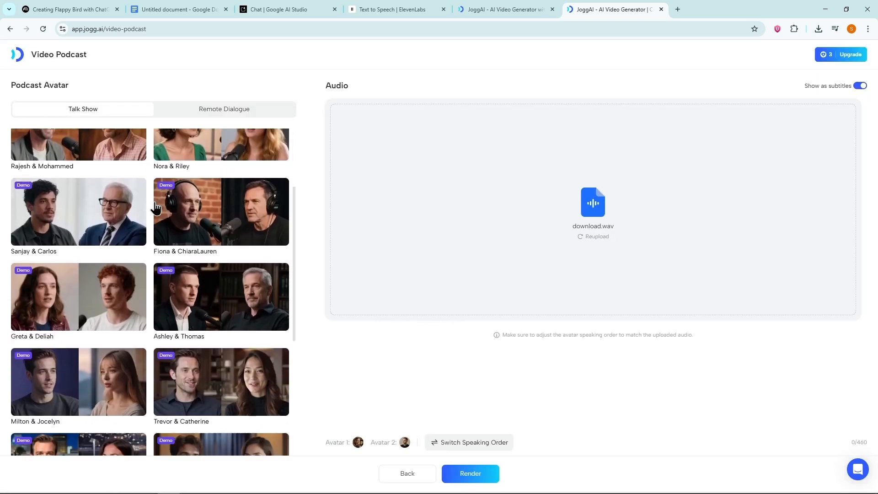
Choose the Trevor & Catherine Talk Show avatar pair and start the render.
left_click(224, 109)
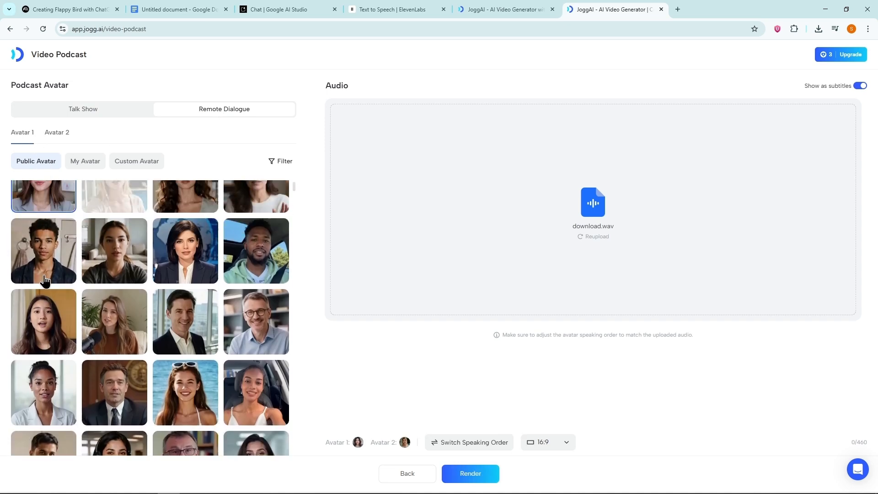
left_click(56, 132)
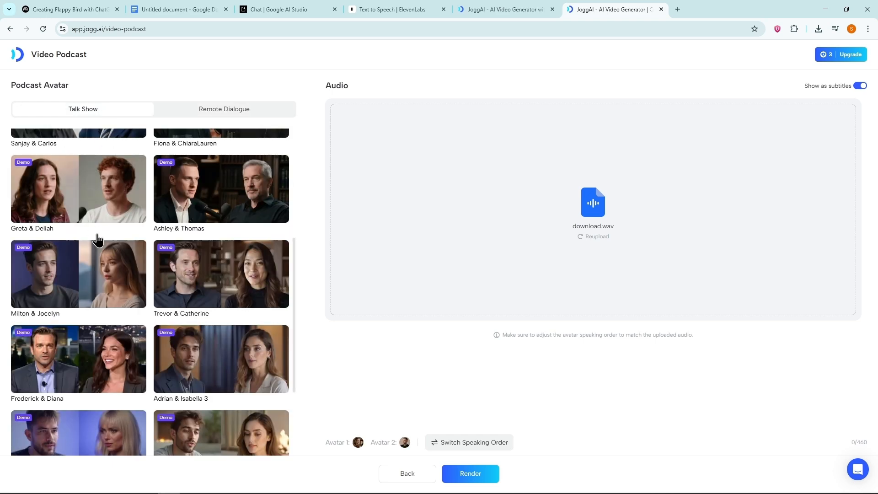
left_click(221, 273)
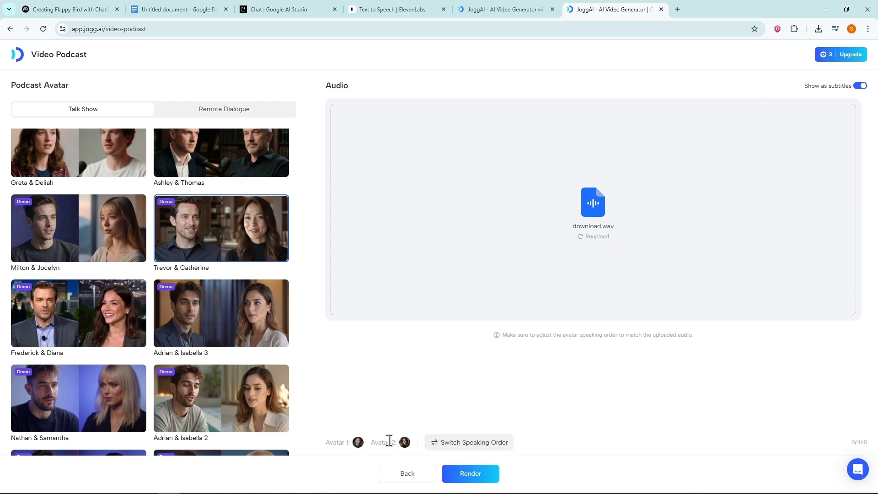
left_click(470, 473)
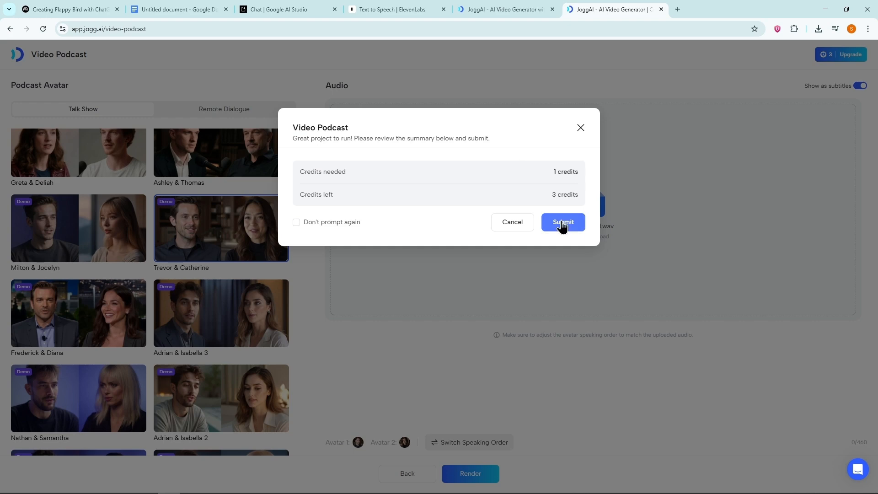
Confirm the one-credit render and watch the 21-second Trevor podcast video play through.
left_click(563, 222)
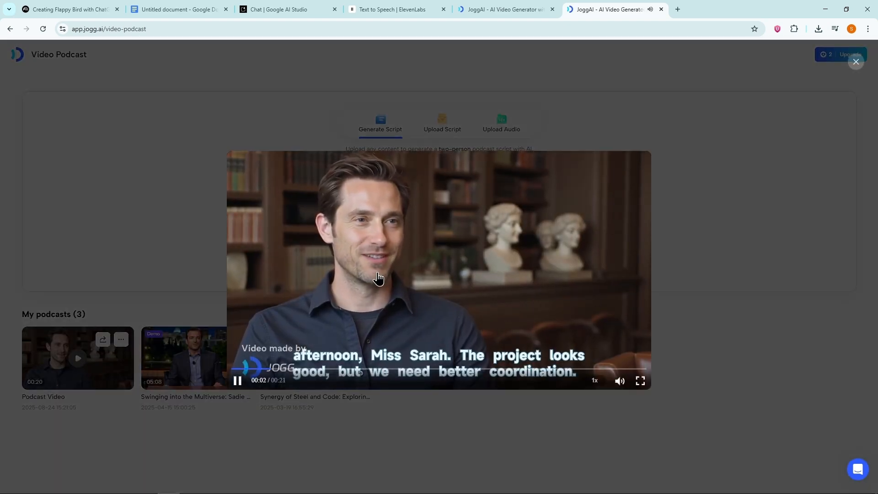
mouse_move(158, 274)
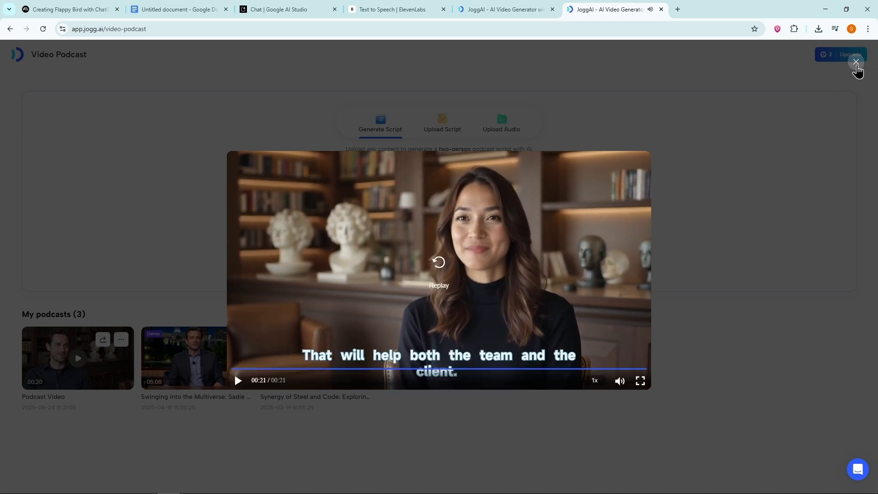
Render the Mr. Ahmed and Ms. Sarah meeting-dialogue podcast, spending one credit, and play the 13-second result.
left_click(856, 61)
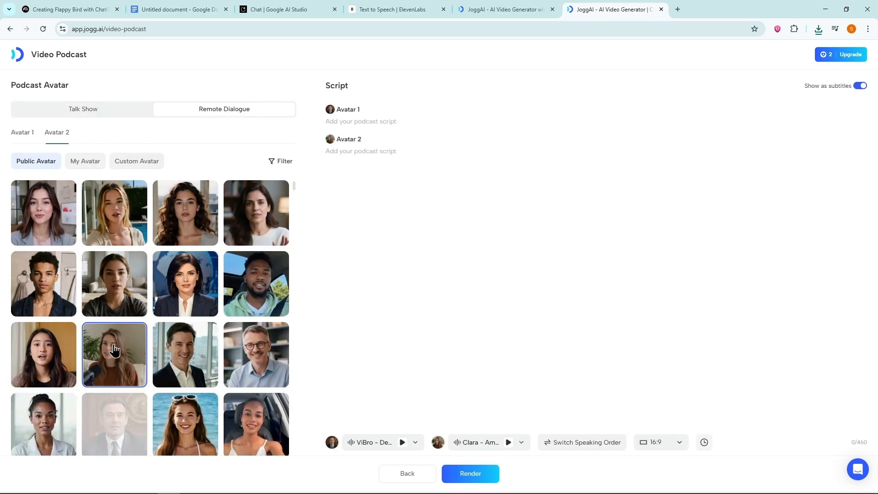
left_click(179, 9)
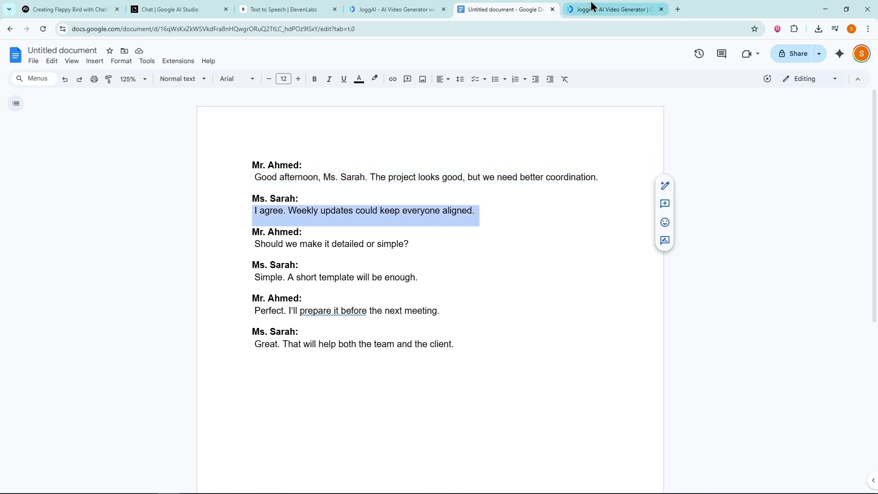
left_click(615, 9)
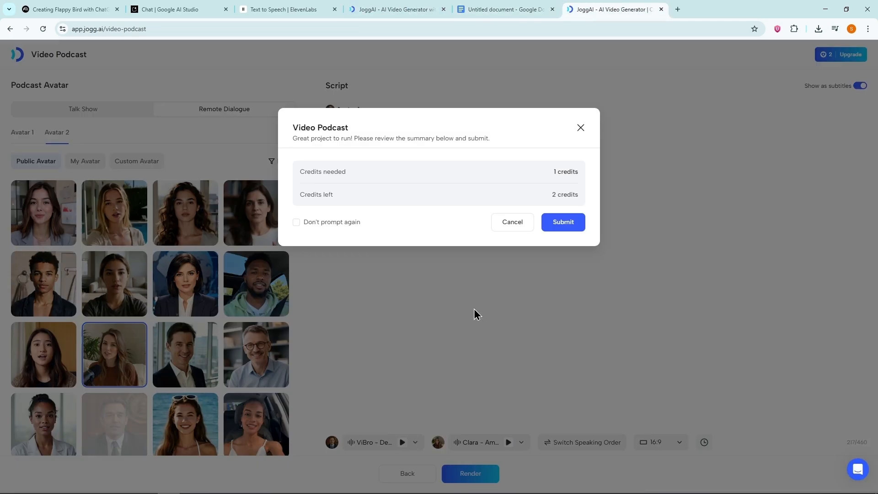
left_click(562, 221)
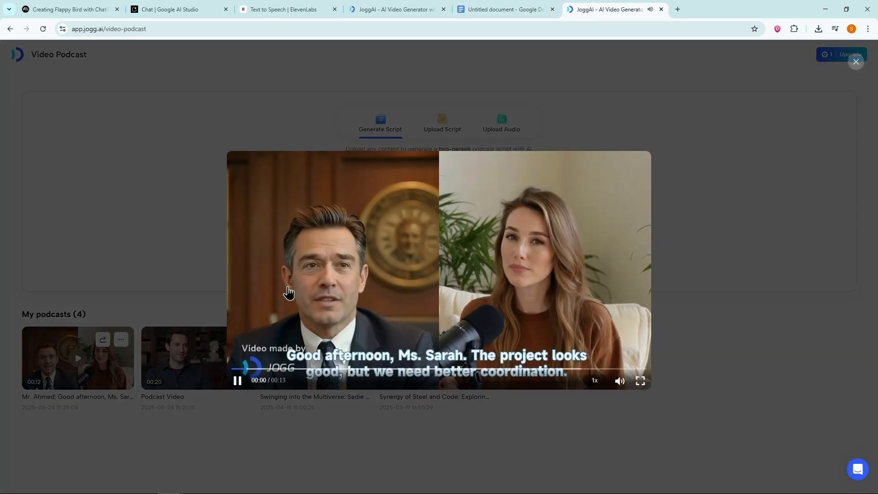
mouse_move(163, 241)
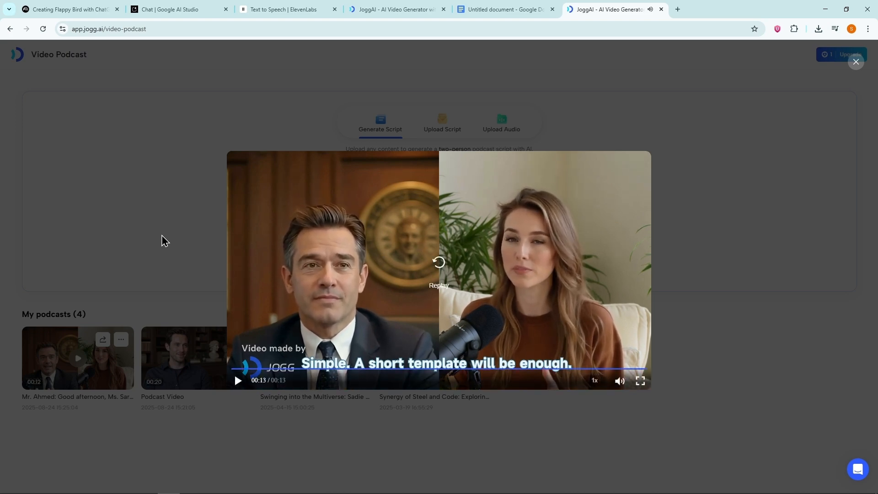
mouse_move(458, 289)
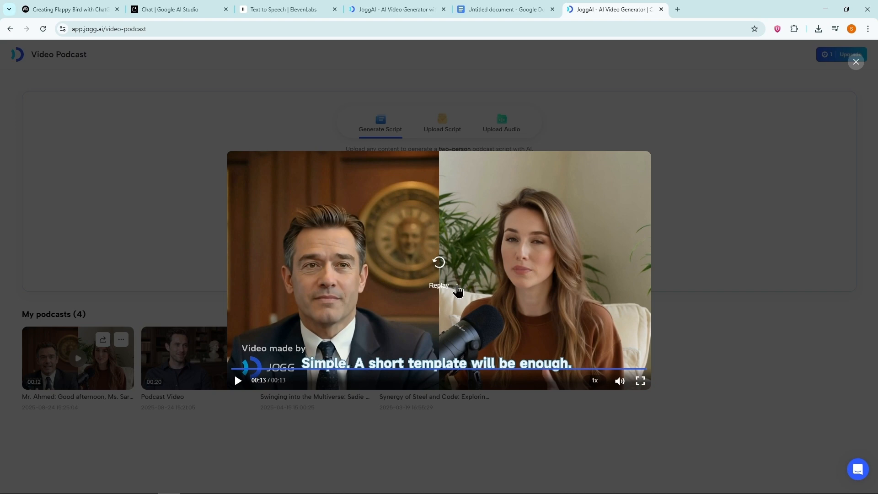
mouse_move(139, 234)
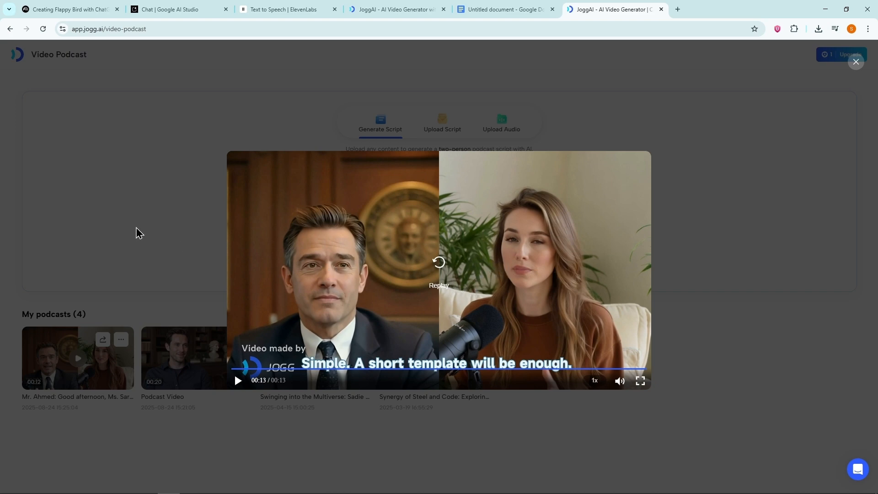
mouse_move(224, 204)
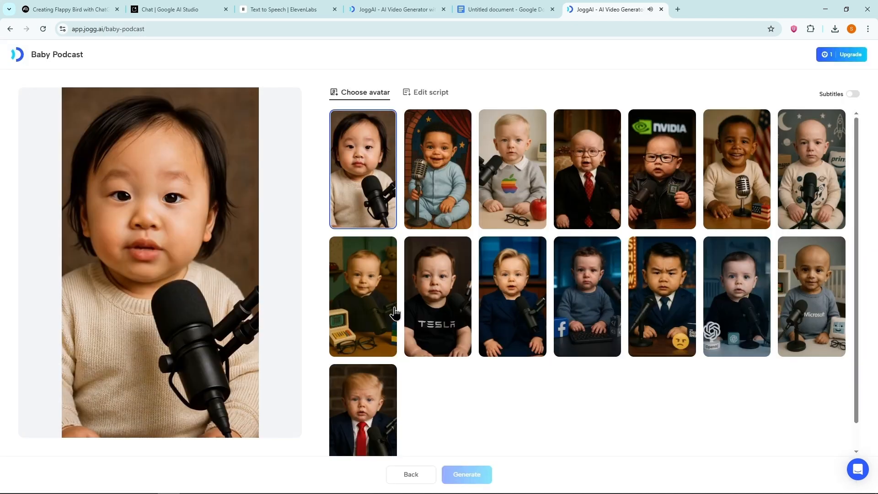
Choose the Facebook-keyboard baby avatar and generate a one-line joke script for it.
left_click(587, 296)
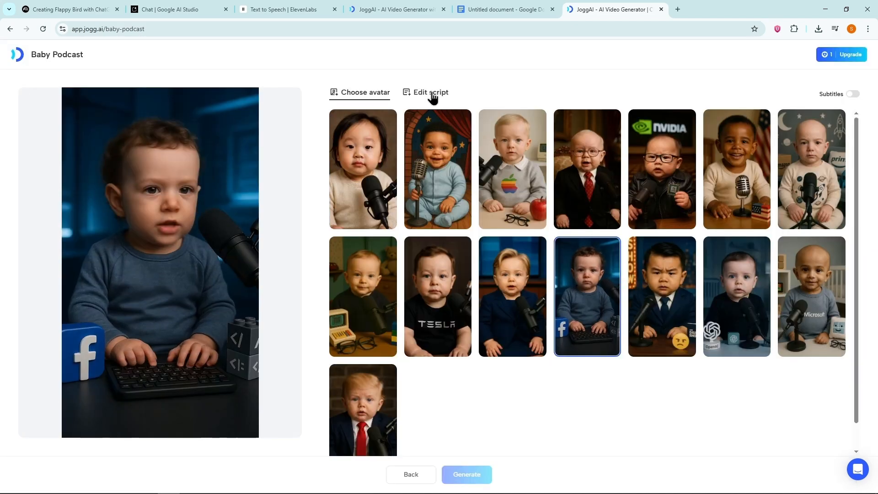
left_click(430, 92)
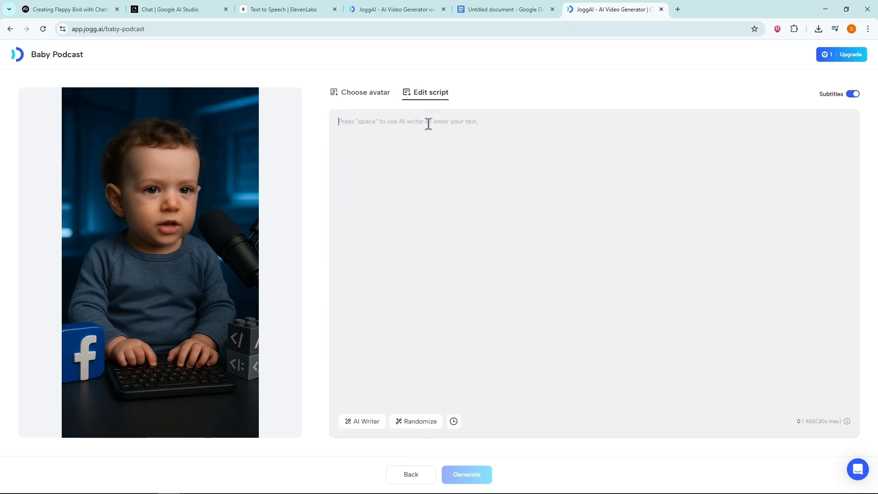
left_click(466, 475)
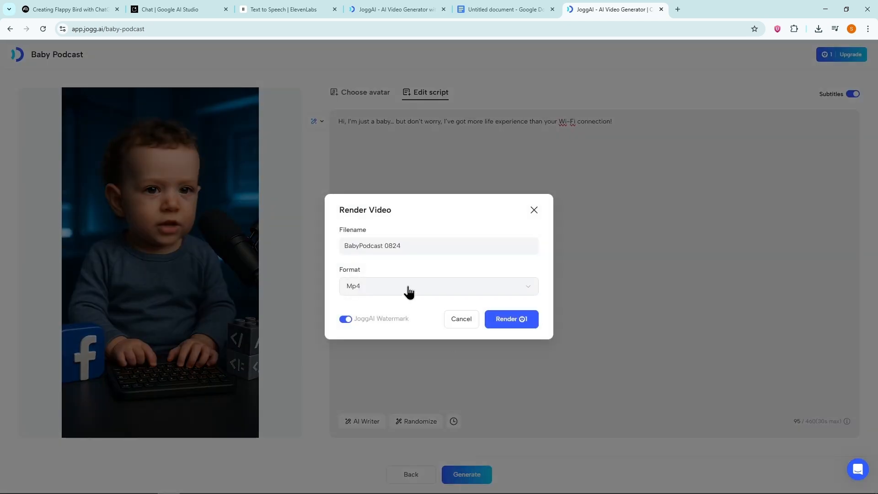
Keep the output format as Mp4 and render the baby podcast as 'BabyPodcast 0824'.
left_click(438, 285)
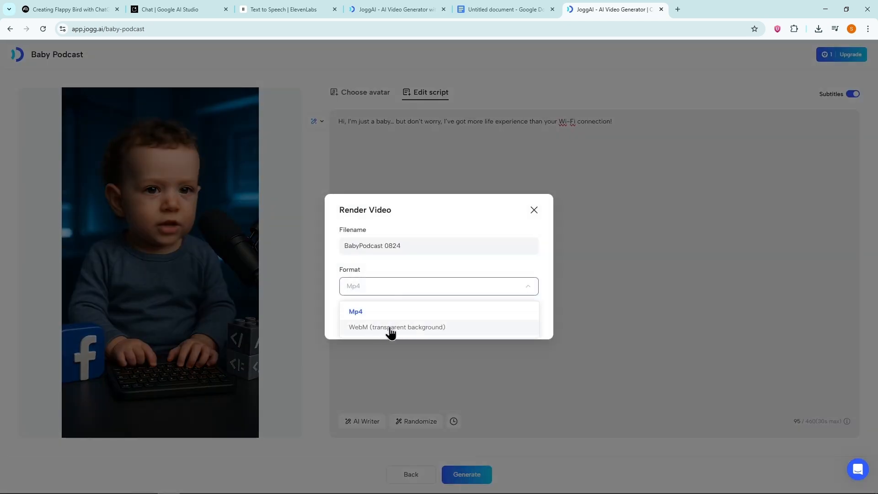
left_click(356, 311)
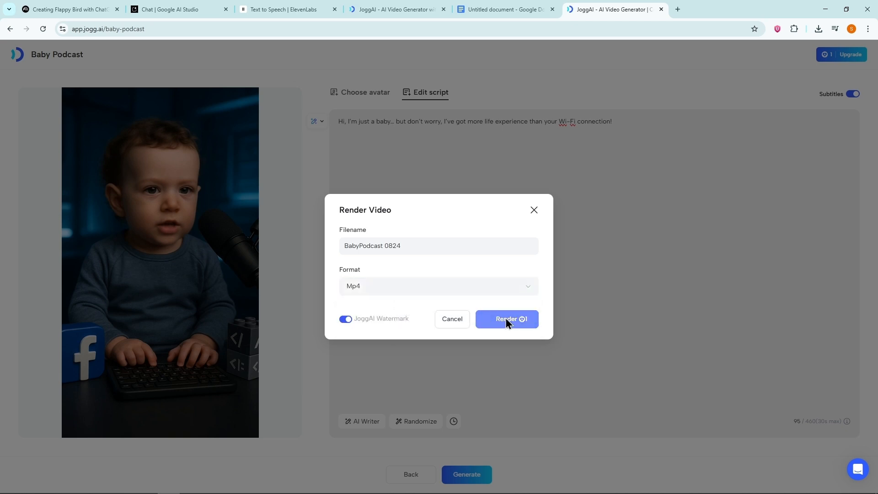
left_click(505, 319)
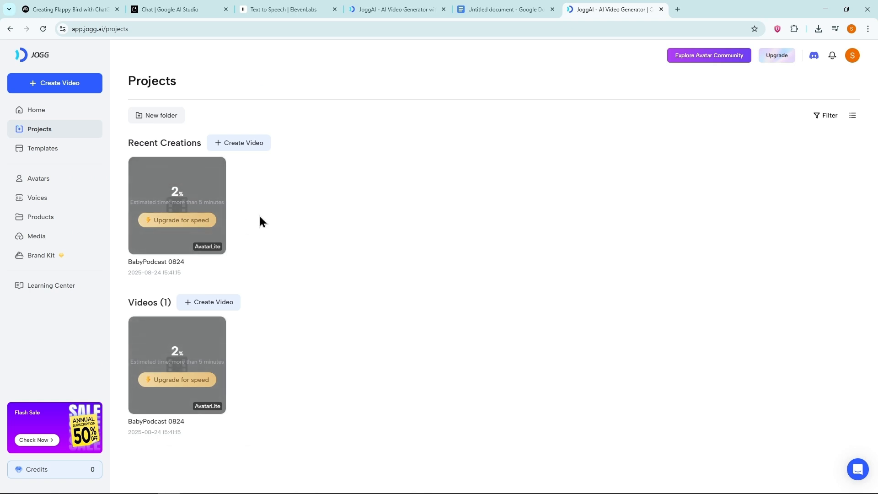
left_click(177, 205)
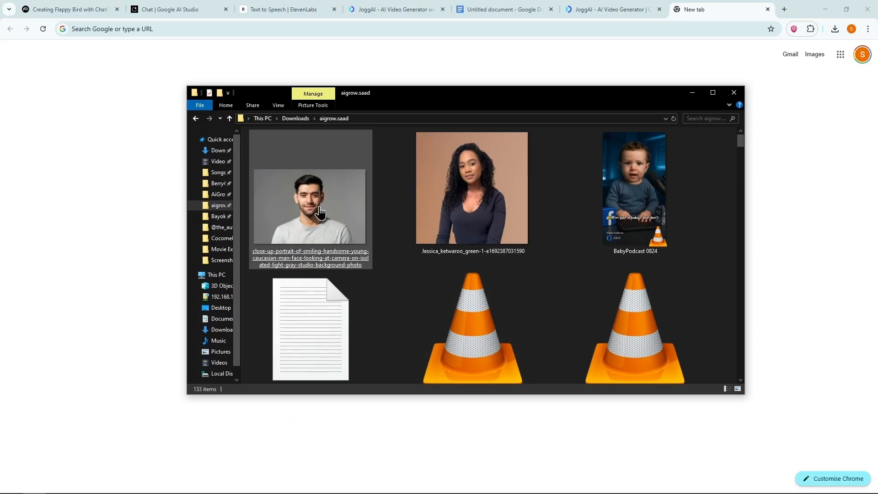
Attach the man and woman portraits in ChatGPT and request a detailed realistic podcast image prompt.
left_click(722, 9)
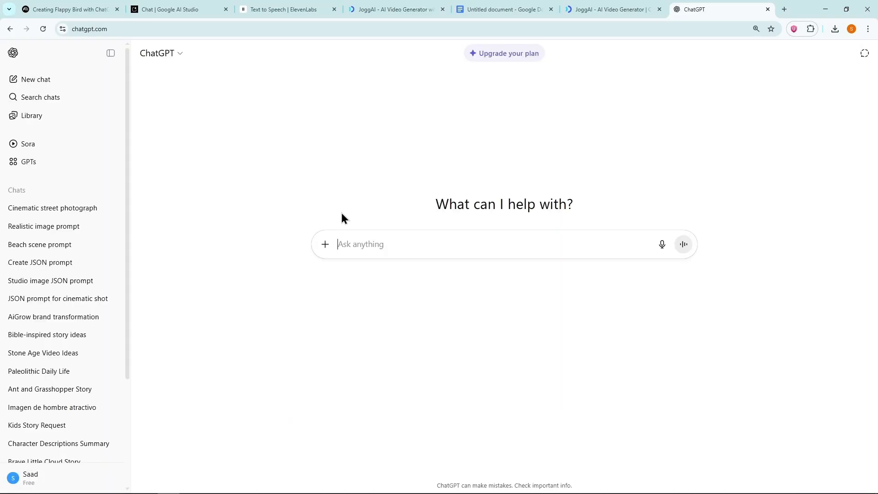
mouse_move(346, 274)
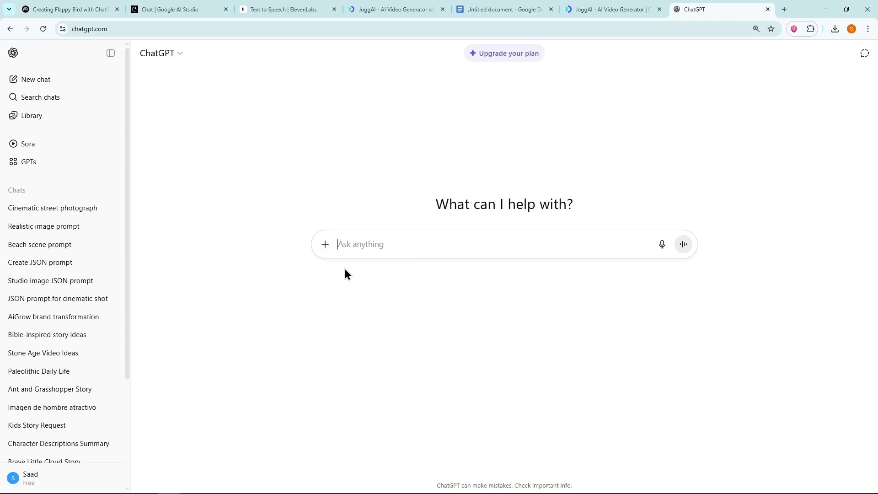
left_click(324, 244)
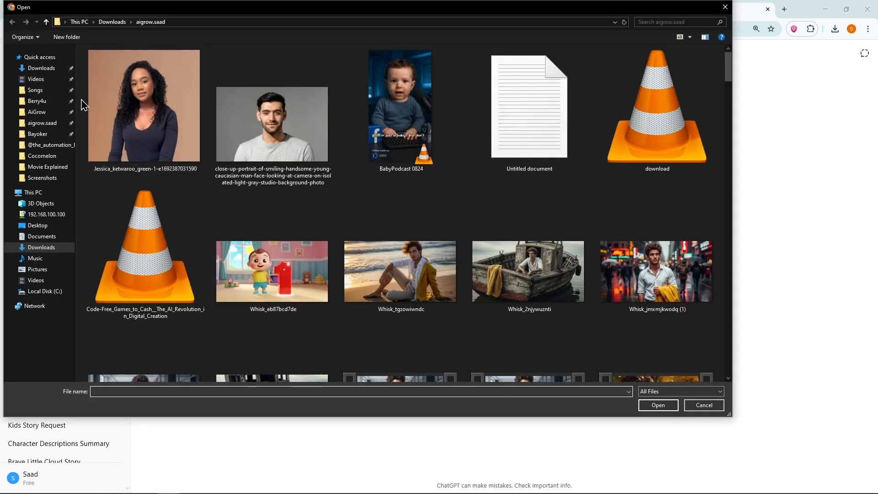
left_click(658, 406)
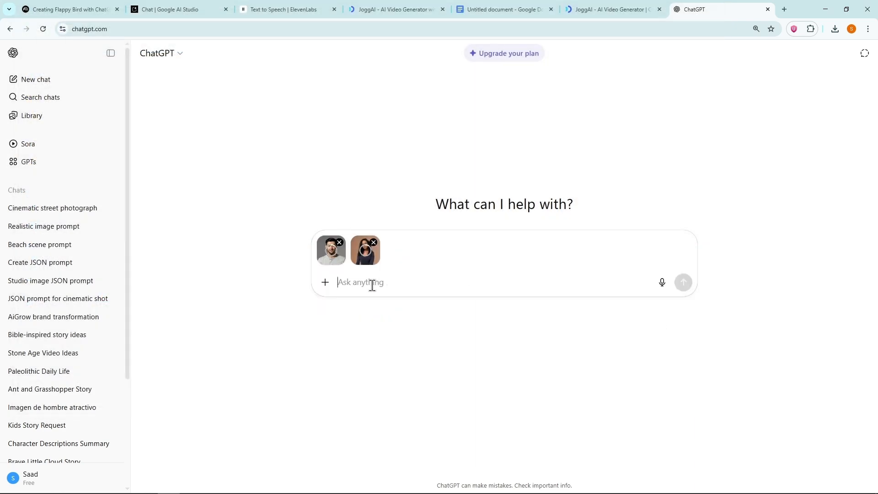
type("Give me a detailed prompt to generate a realistic image, in which they both are doing a podcast. The camera angle should be that they both should be looking towards the camera. In prompt enter complete description of the both characters. The prompt should be in a single paragraph. The image should be hyper realistic, realistic, lifelike.")
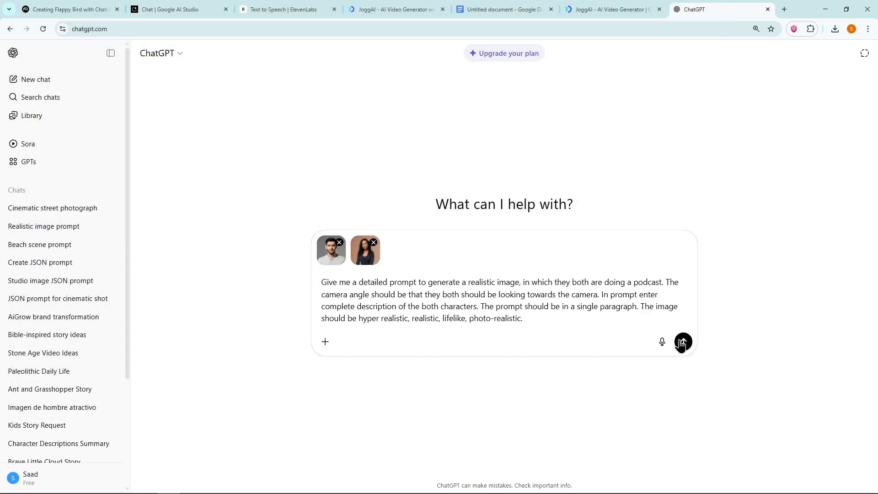
left_click(682, 343)
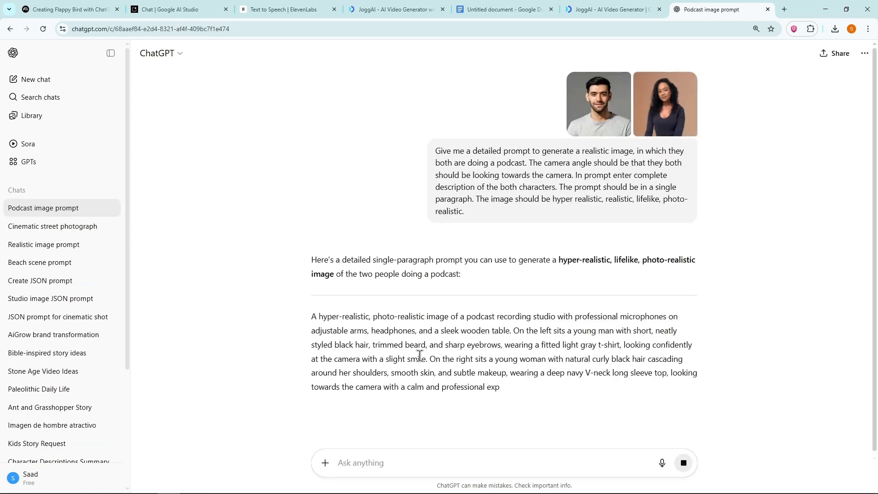
Ask ChatGPT for a JSON structured version of the podcast prompt.
type("JSON Structured pro")
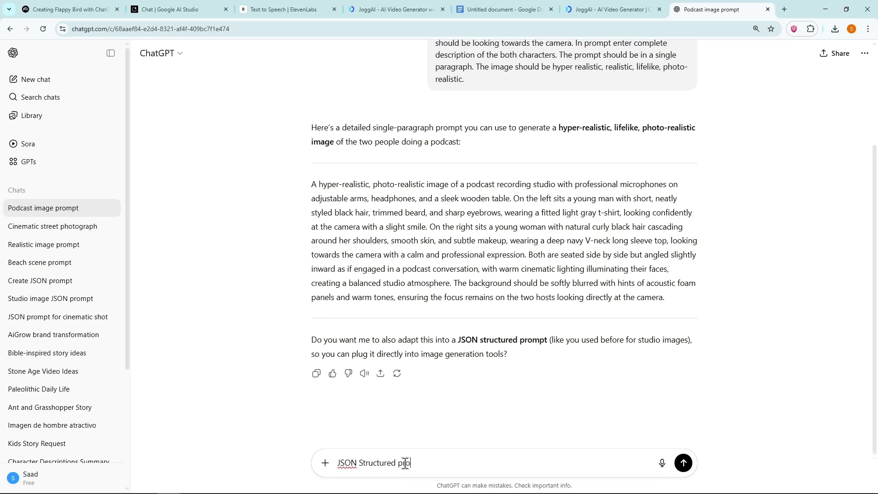
left_click(683, 463)
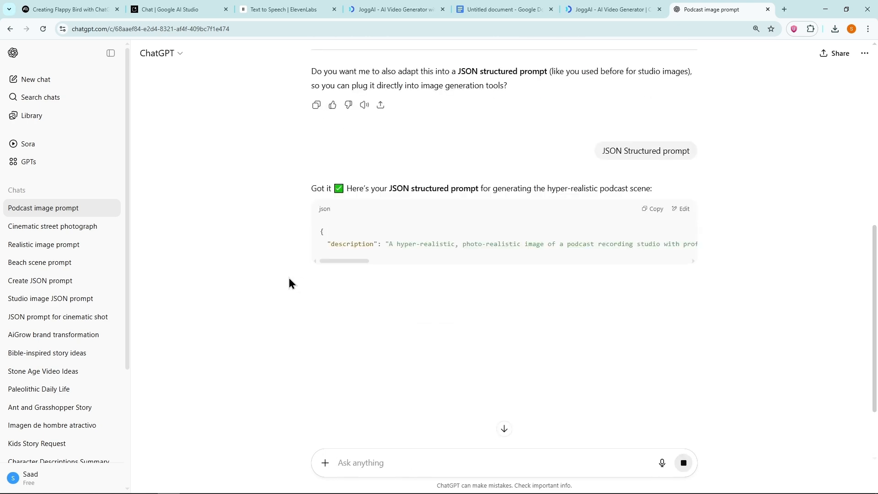
left_click(784, 9)
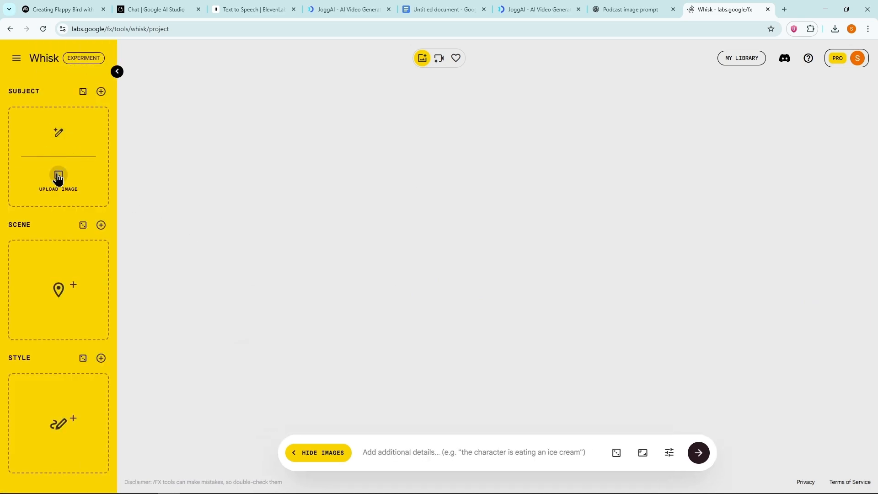
Add both portraits as Whisk subjects and generate podcast studio images from the JSON prompt.
left_click(59, 179)
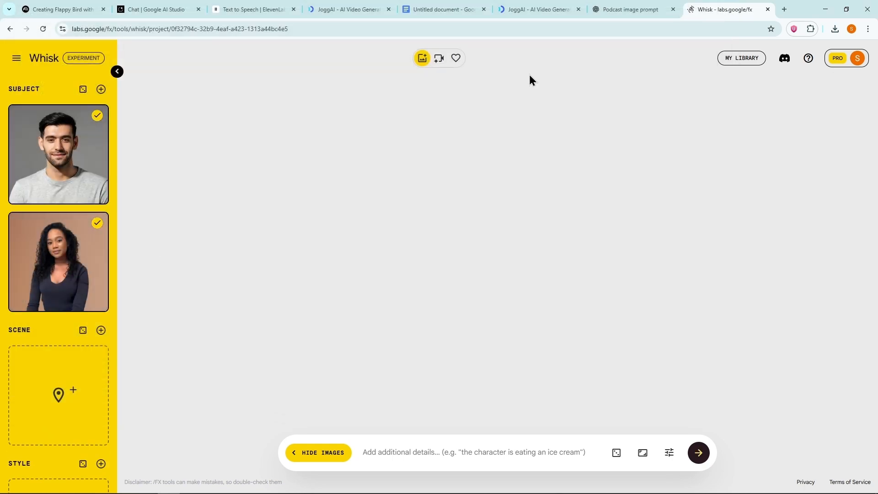
mouse_move(447, 383)
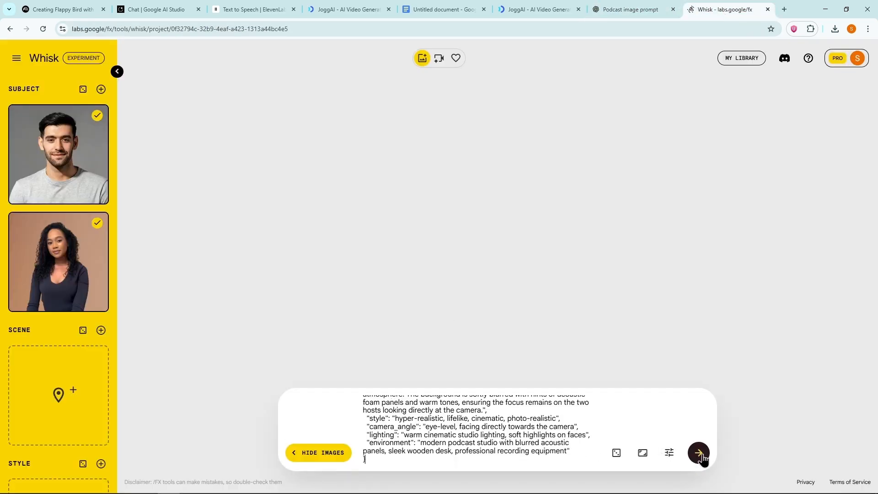
left_click(698, 453)
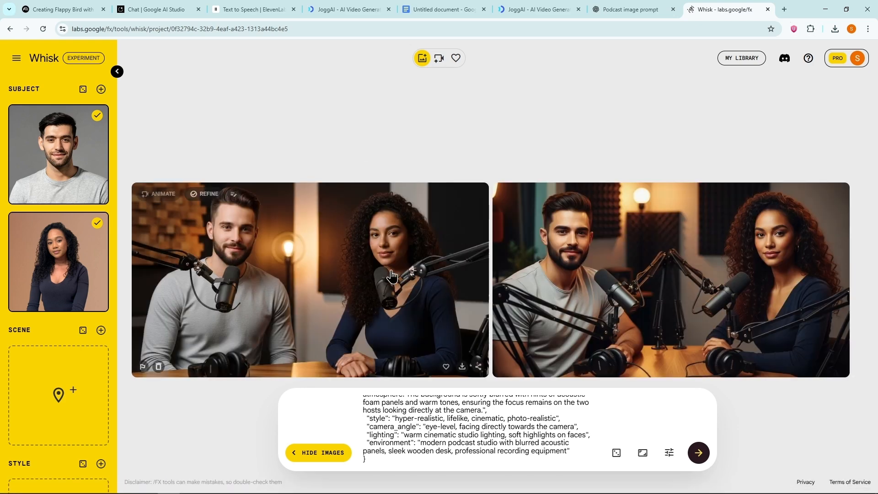
left_click(634, 9)
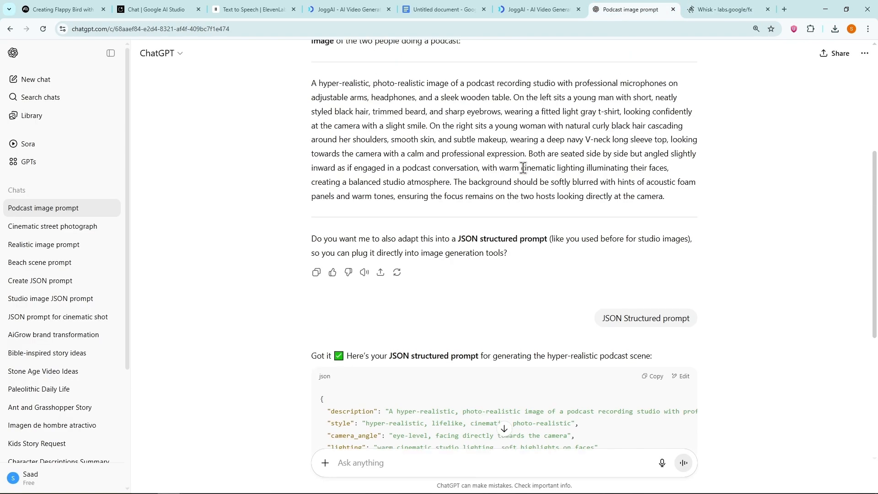
left_click(723, 9)
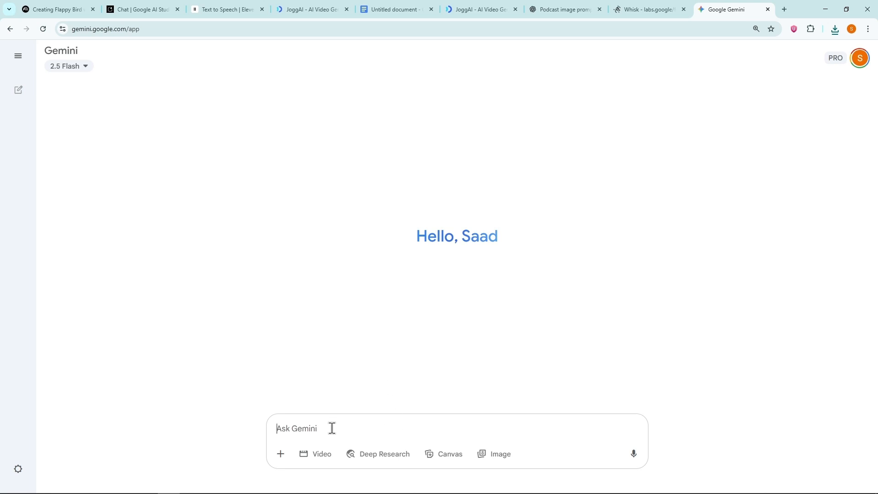
Attach the two portrait photos to Gemini for the 16:9 podcast studio image prompt.
left_click(280, 454)
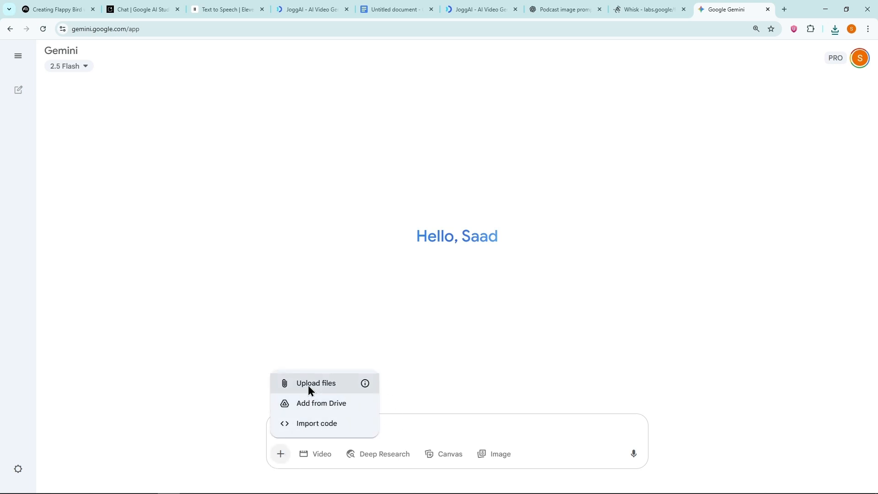
left_click(316, 383)
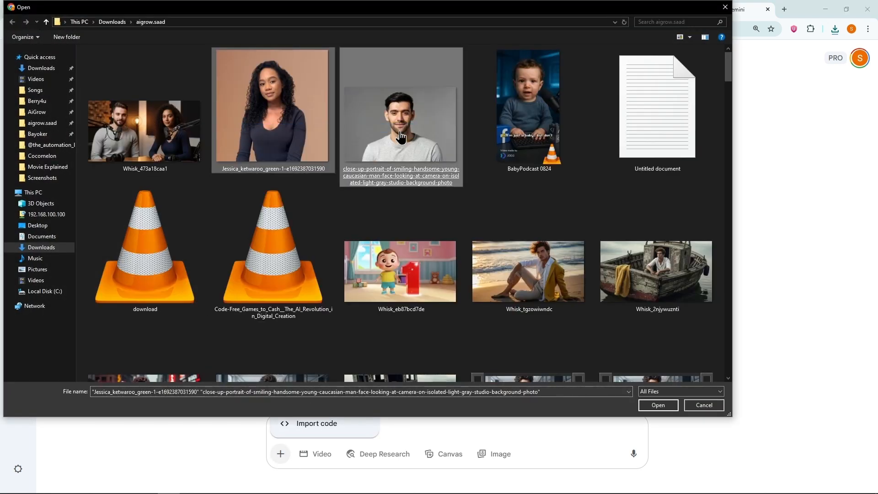
left_click(658, 405)
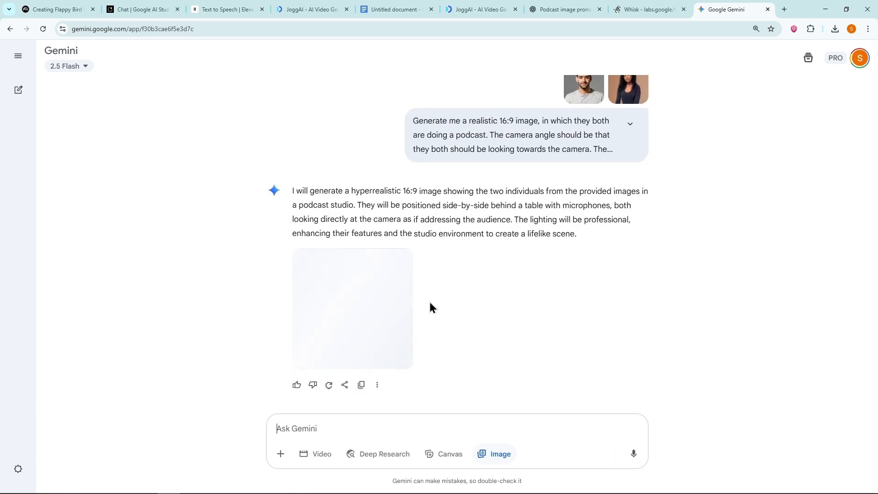
View the generated 16:9 podcast image full size, compare it with earlier ones, and download it.
left_click(352, 308)
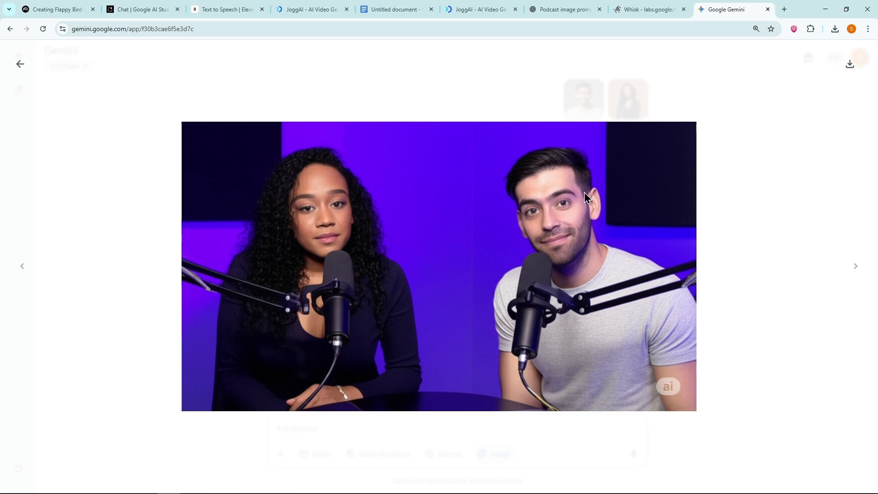
mouse_move(604, 56)
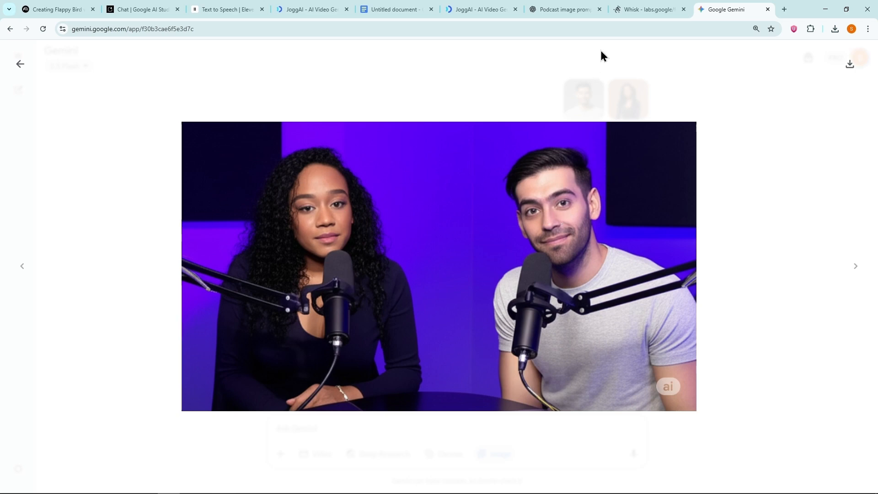
left_click(644, 9)
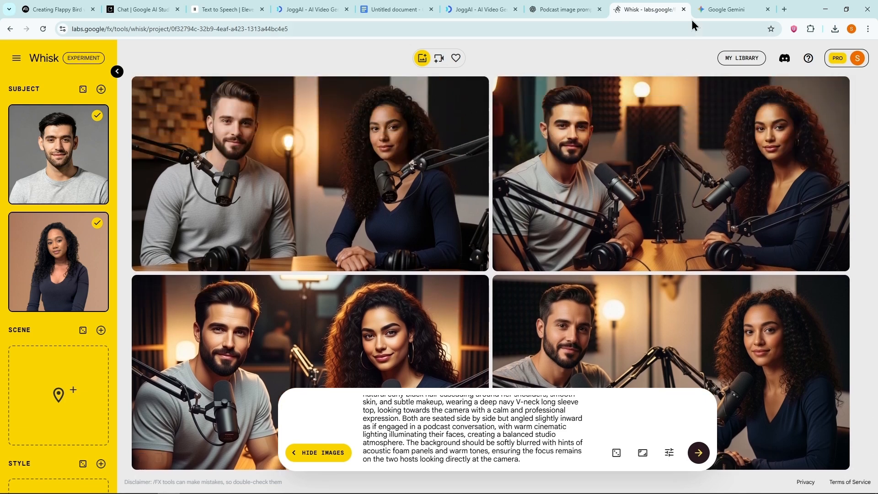
left_click(728, 9)
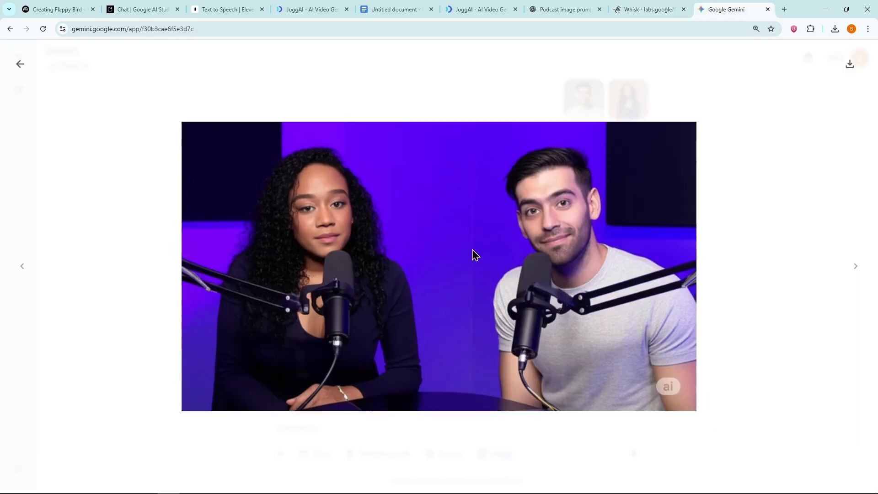
left_click(849, 63)
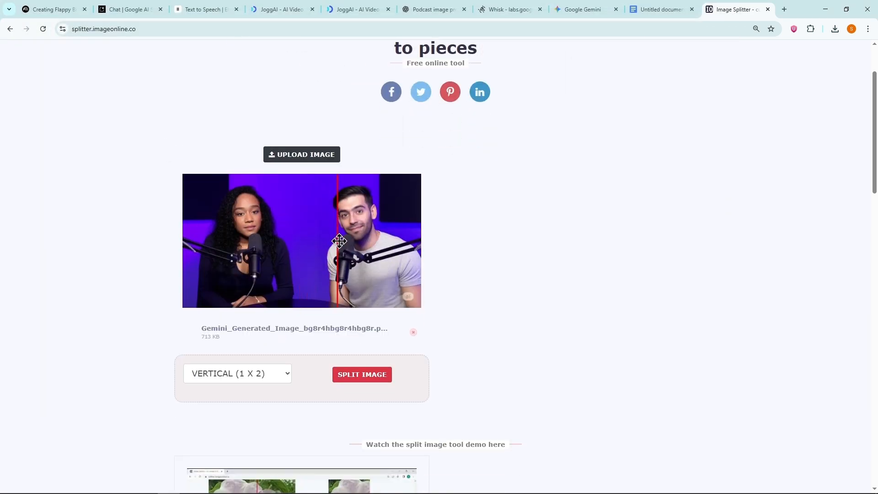
Split the Gemini podcast image vertically into a woman half and a man half.
left_click(361, 374)
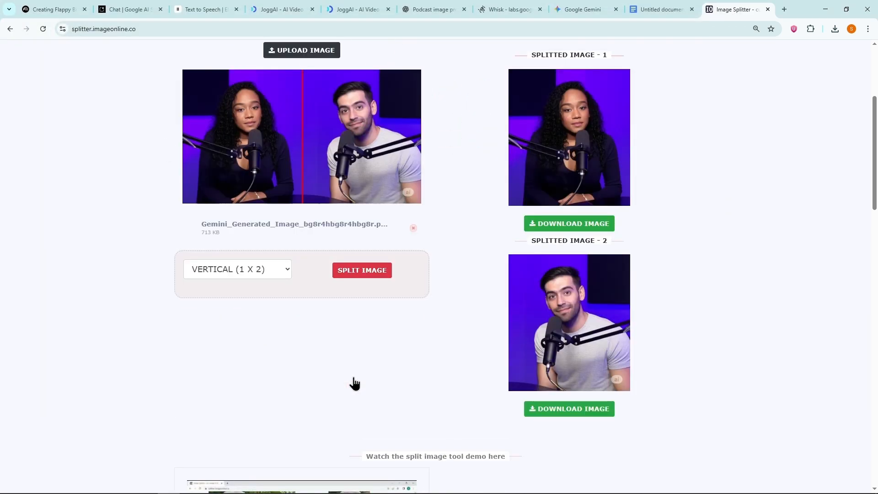
left_click(568, 224)
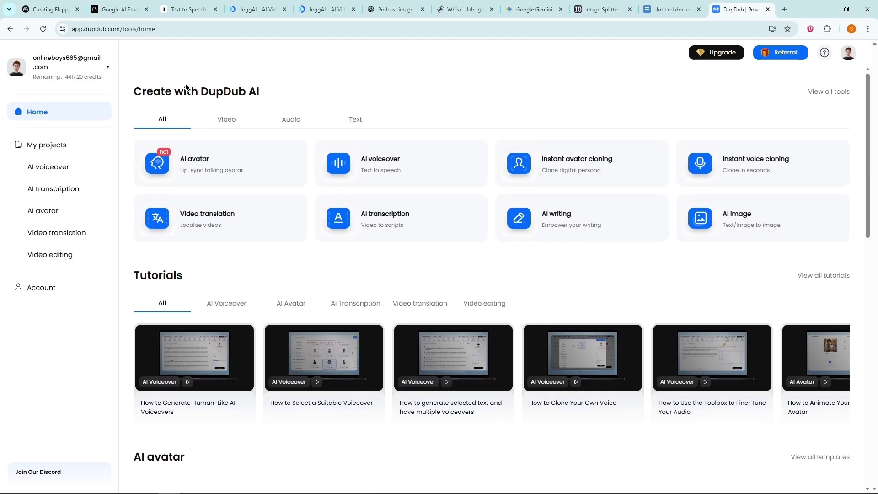
Create a talking avatar from the man's half with a chosen voice and preview the 15-second result.
left_click(195, 163)
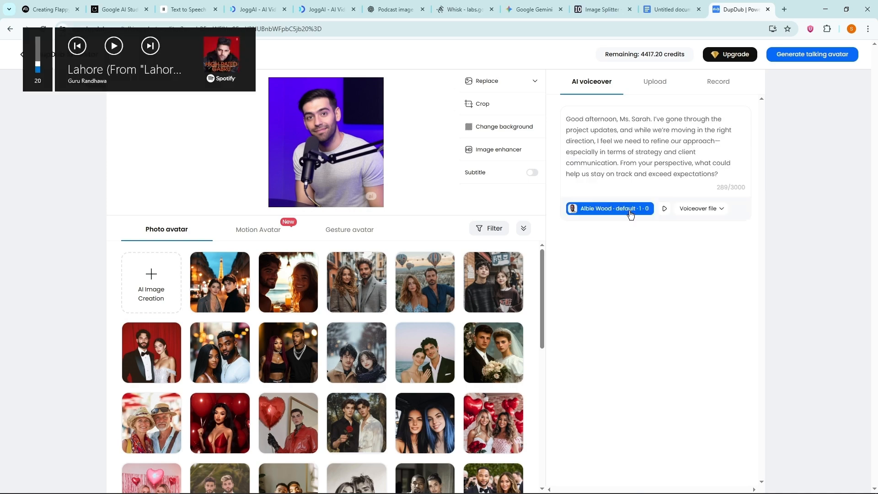
left_click(811, 54)
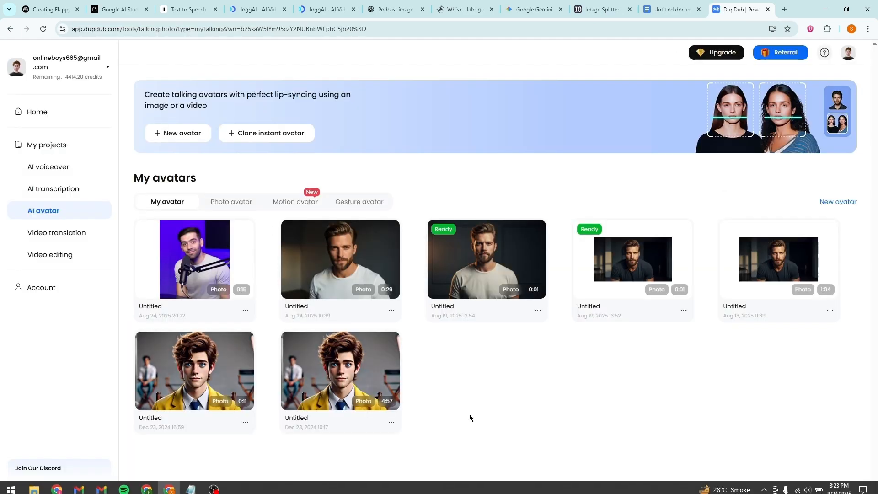
mouse_move(194, 259)
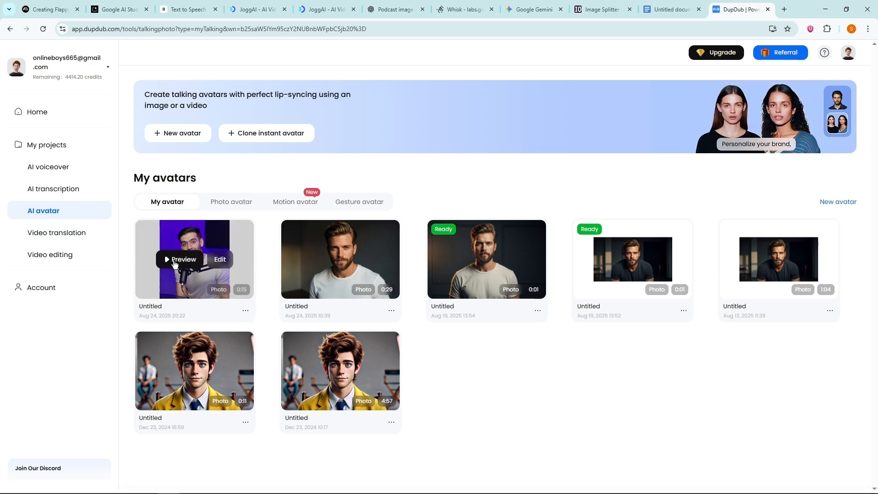
left_click(183, 259)
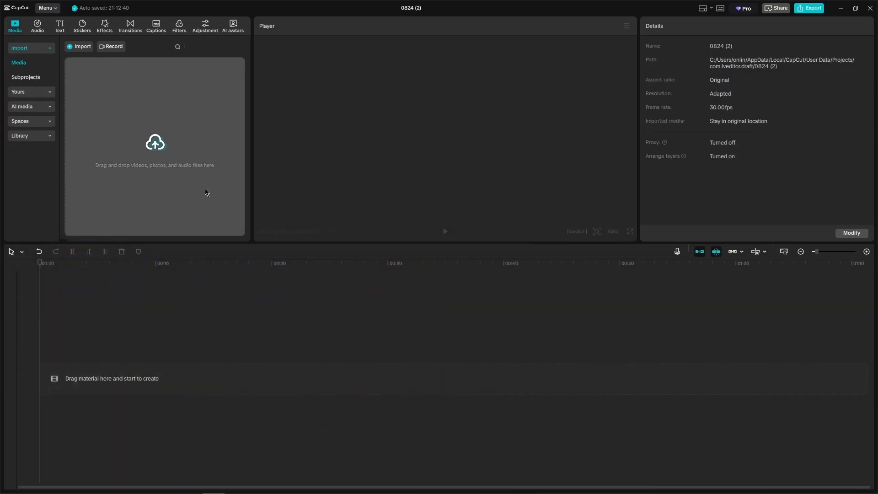
Import both avatar MP4s and the Gemini PNG and place the clips in sequence above the image.
left_click(82, 45)
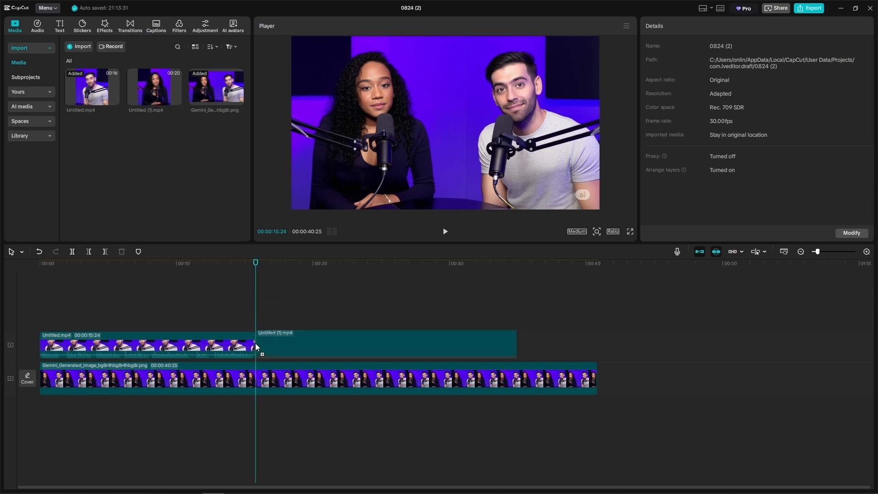
left_click(385, 345)
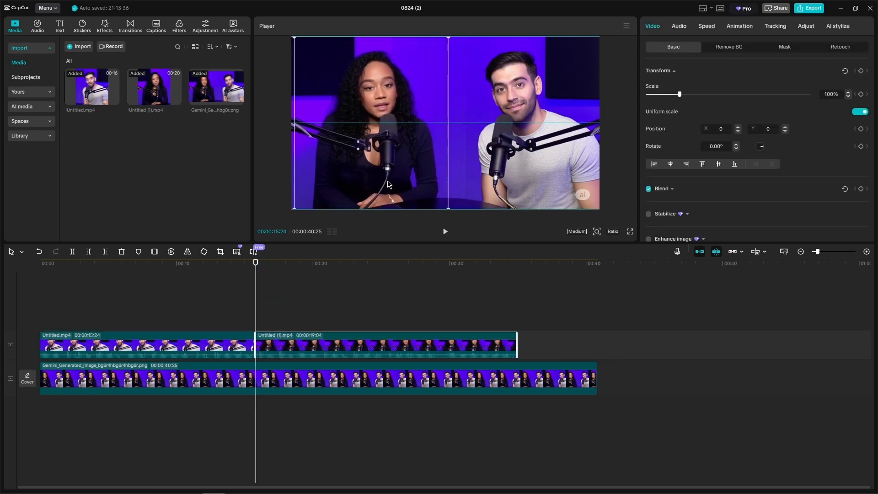